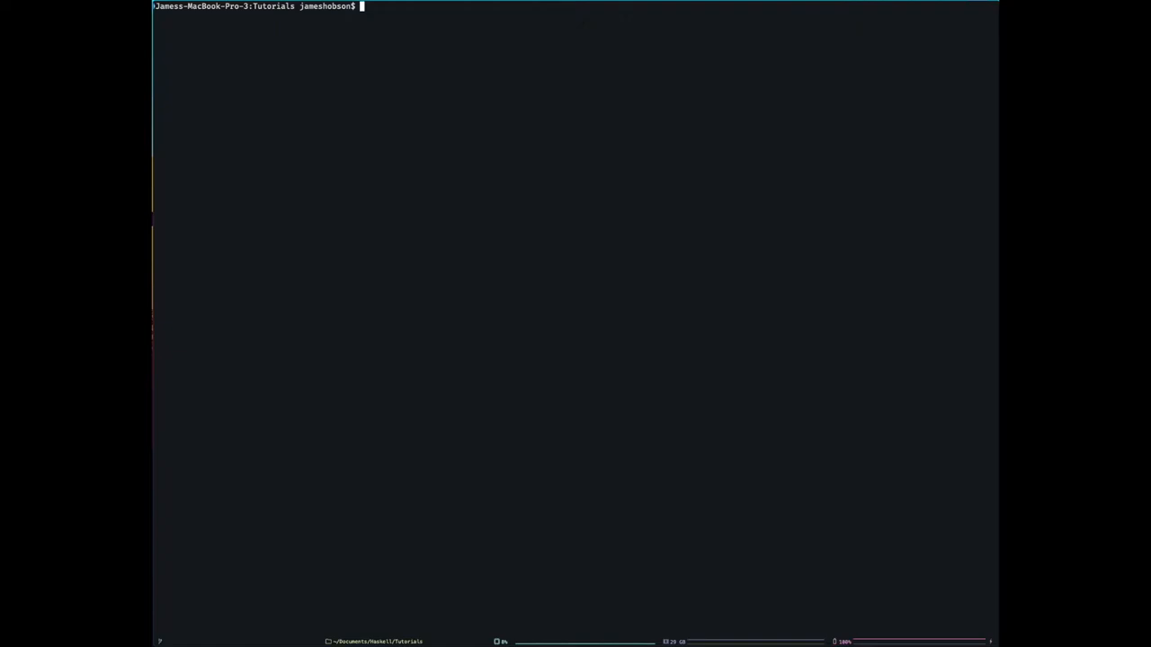
Abort half-typed ghc and cabal-install commands, then list the Tutorials directory showing tutorial_1
type("gh")
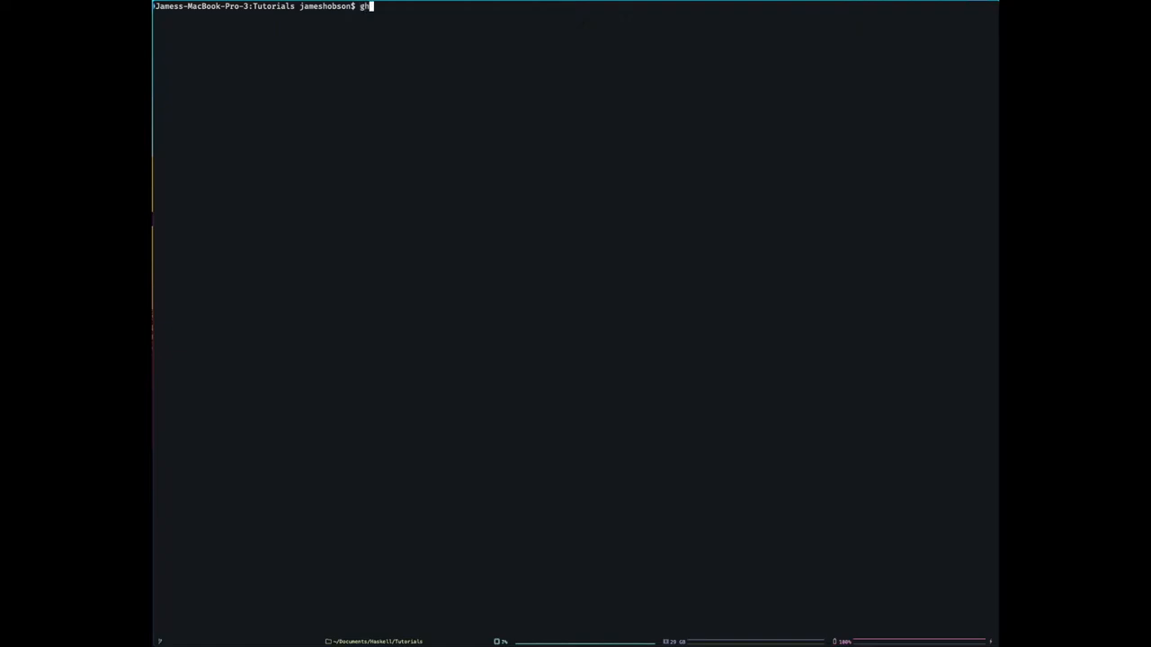
type("c")
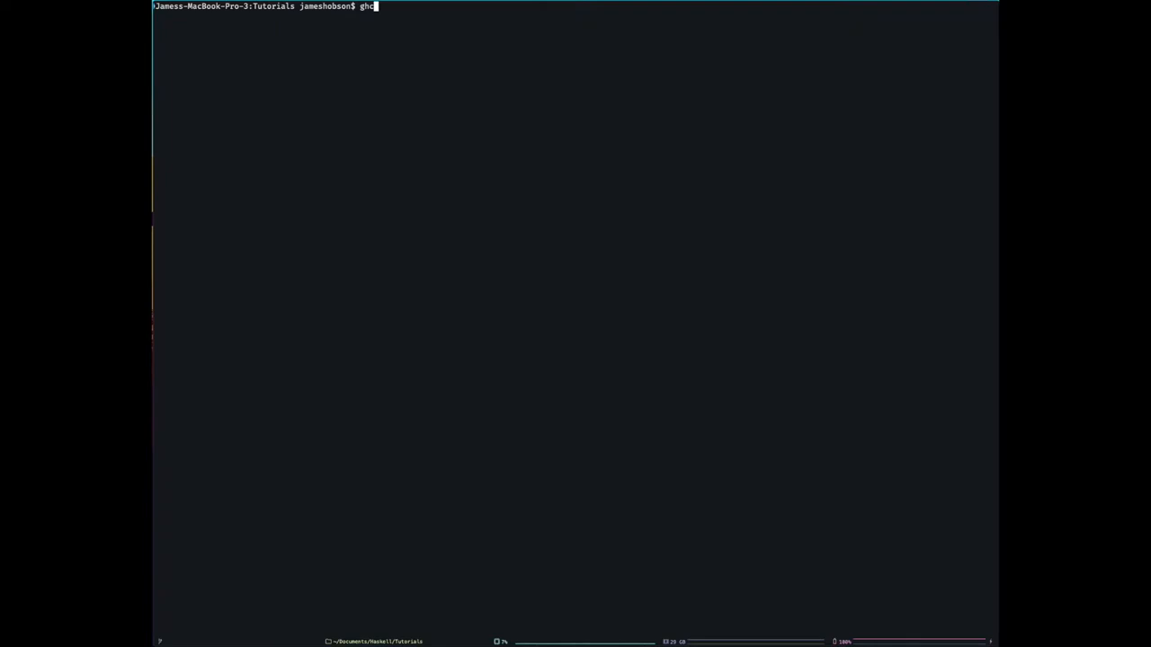
key("Backspace")
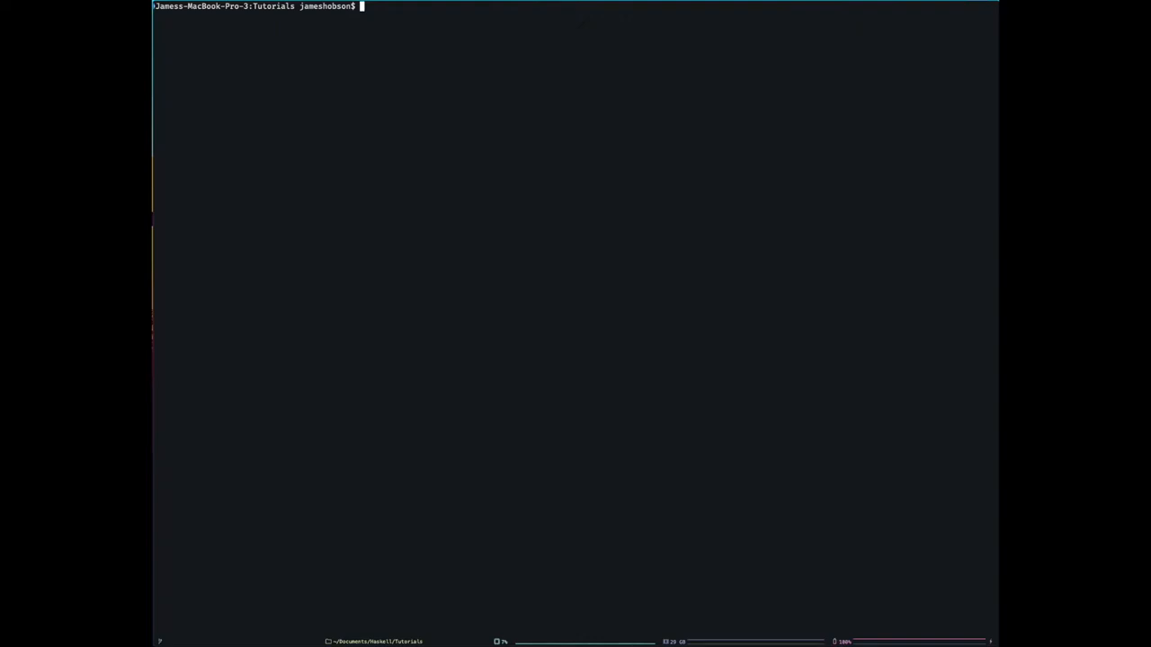
type("cabal-")
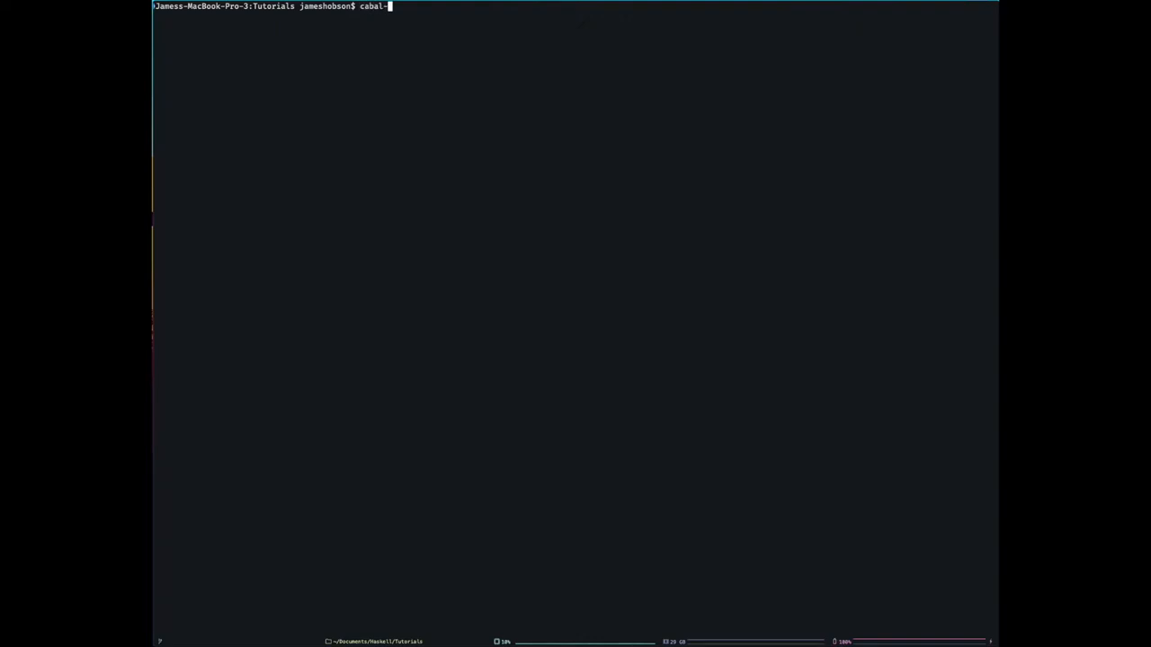
type("intall")
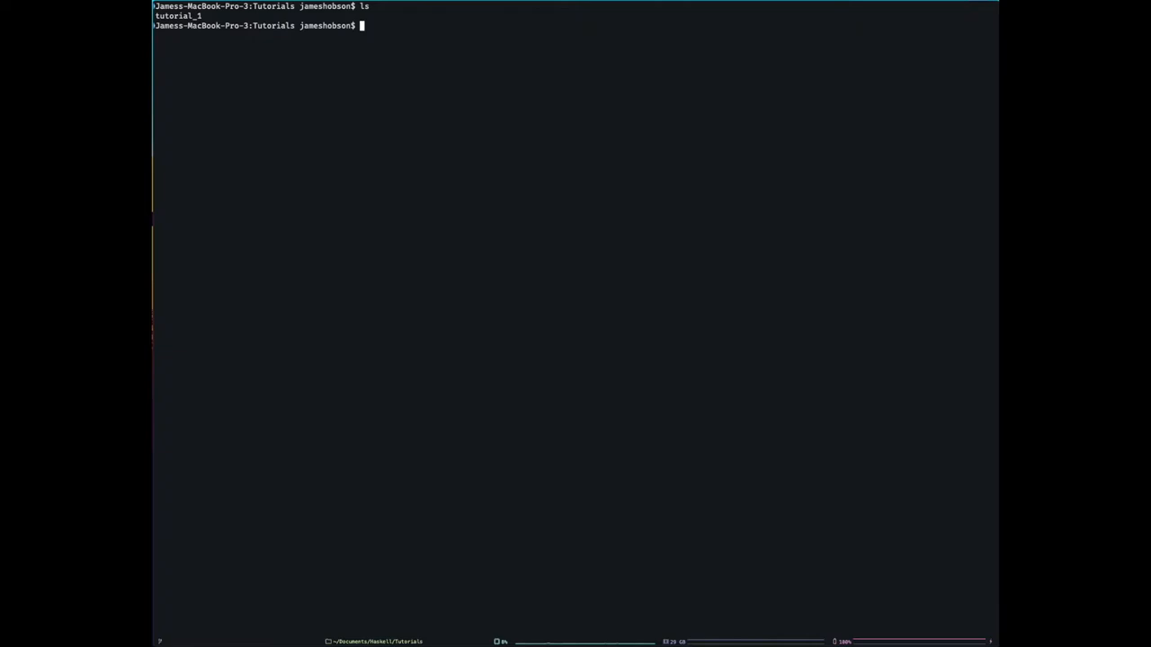
Enter tutorial_1 and run cabal init, generating CHANGELOG.md, Main.hs, Setup.hs and tutorial1.cabal
type("cd t")
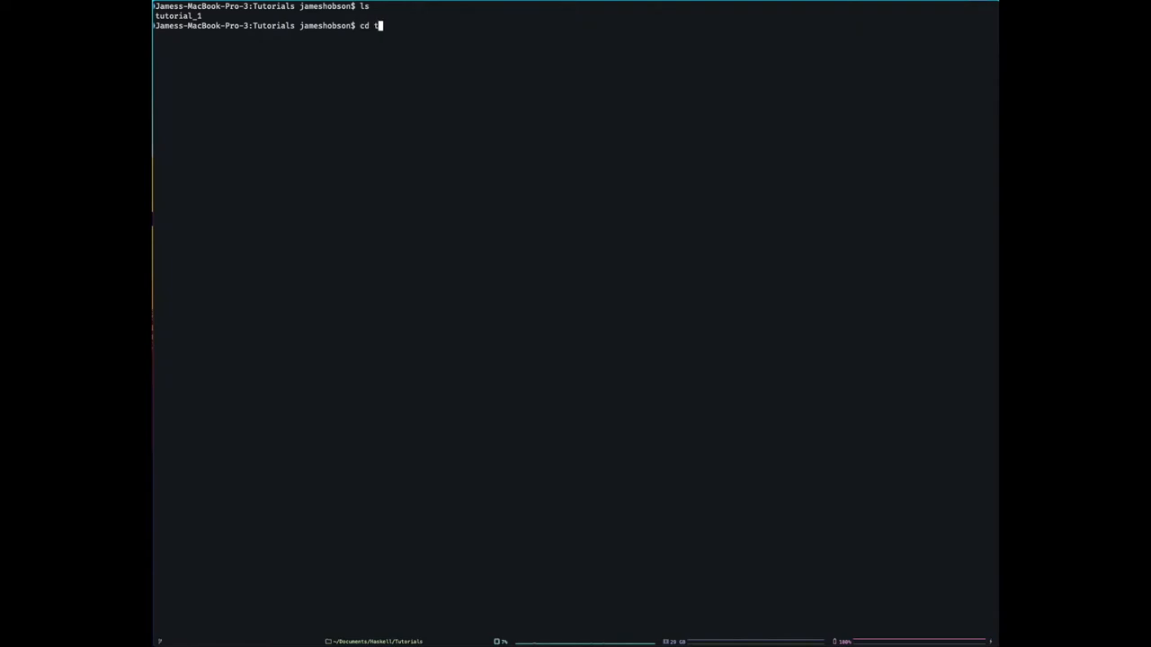
key("Enter")
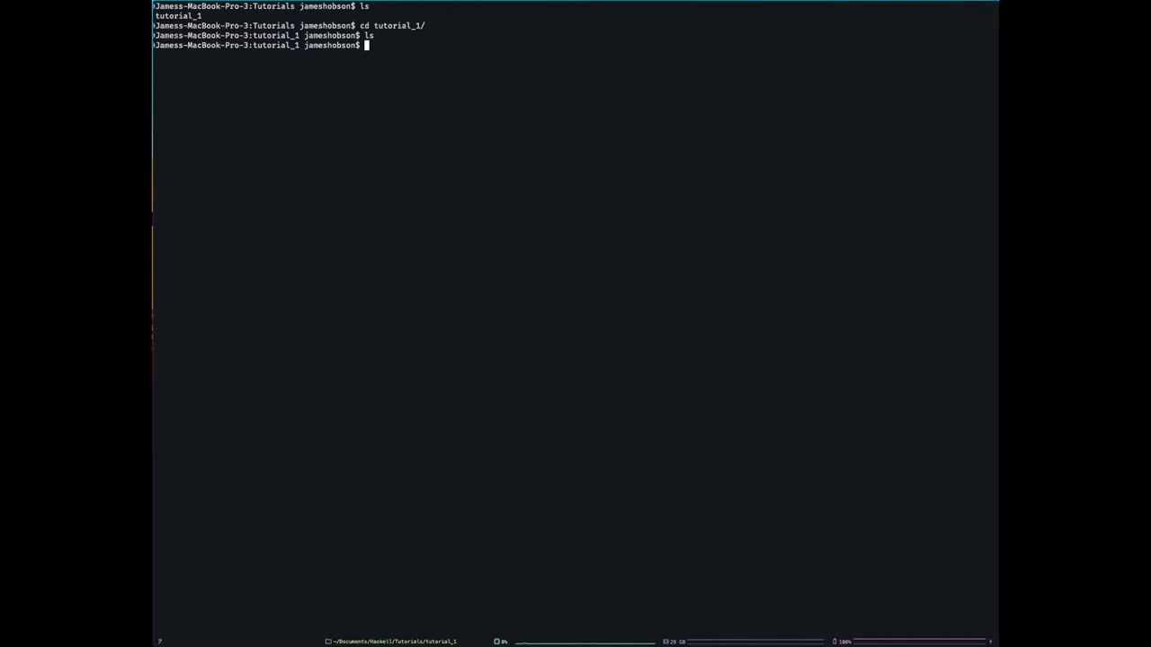
type("cabal init")
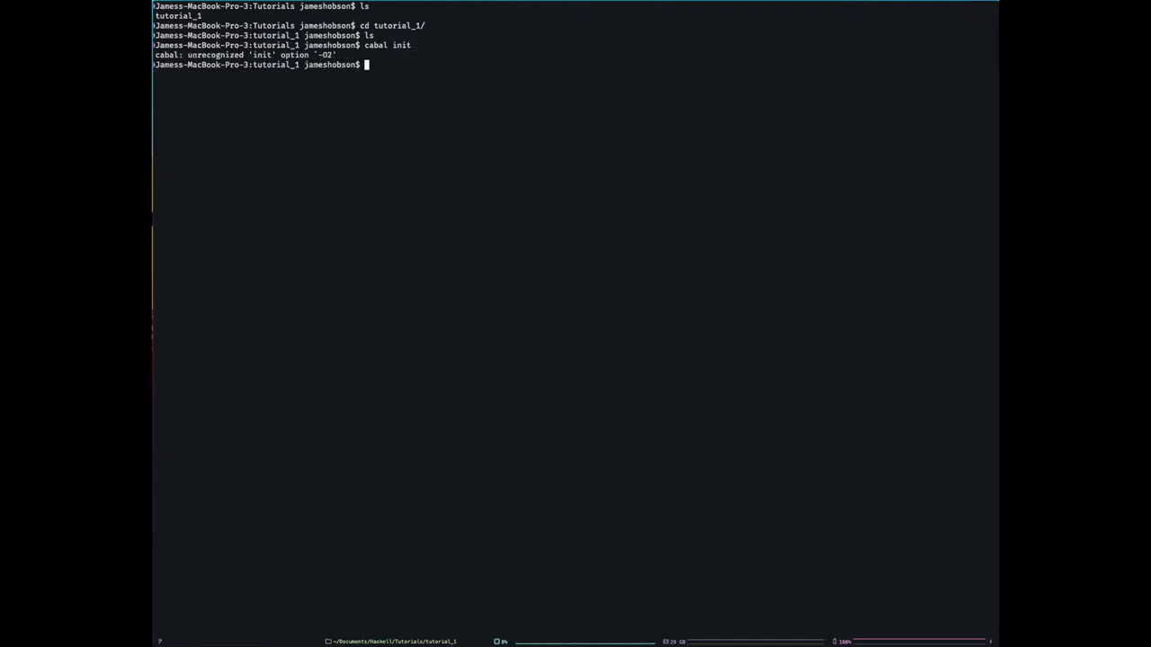
type("cabal init")
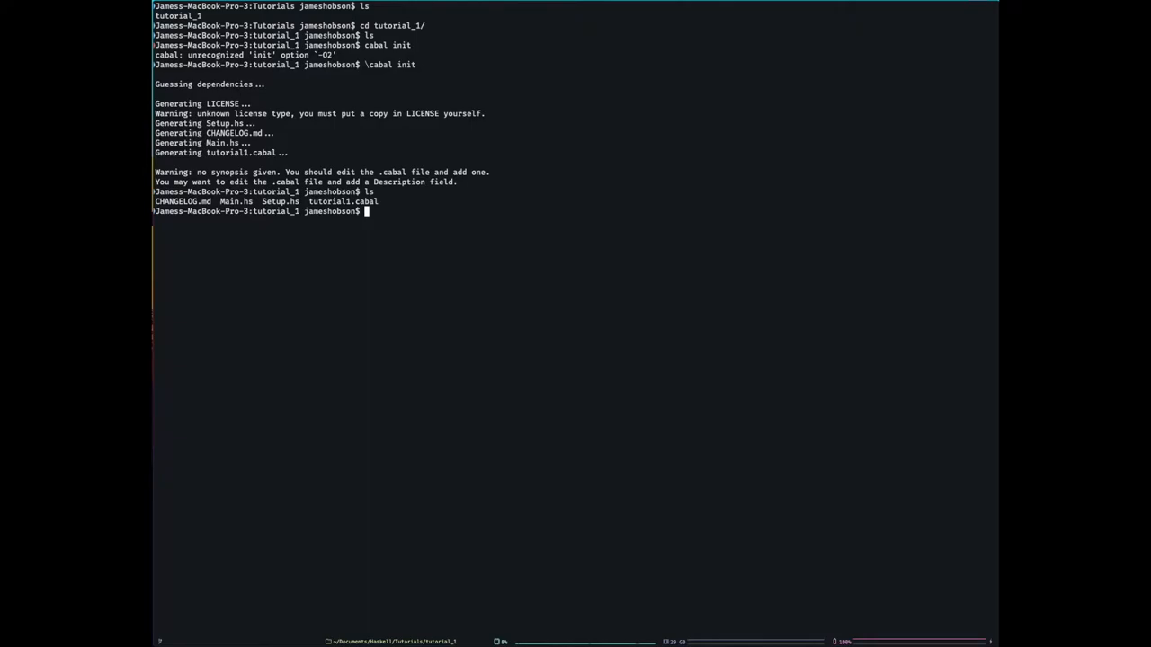
Print CHANGELOG.md with cat, then view Main.hs in vim and quit
type("cat")
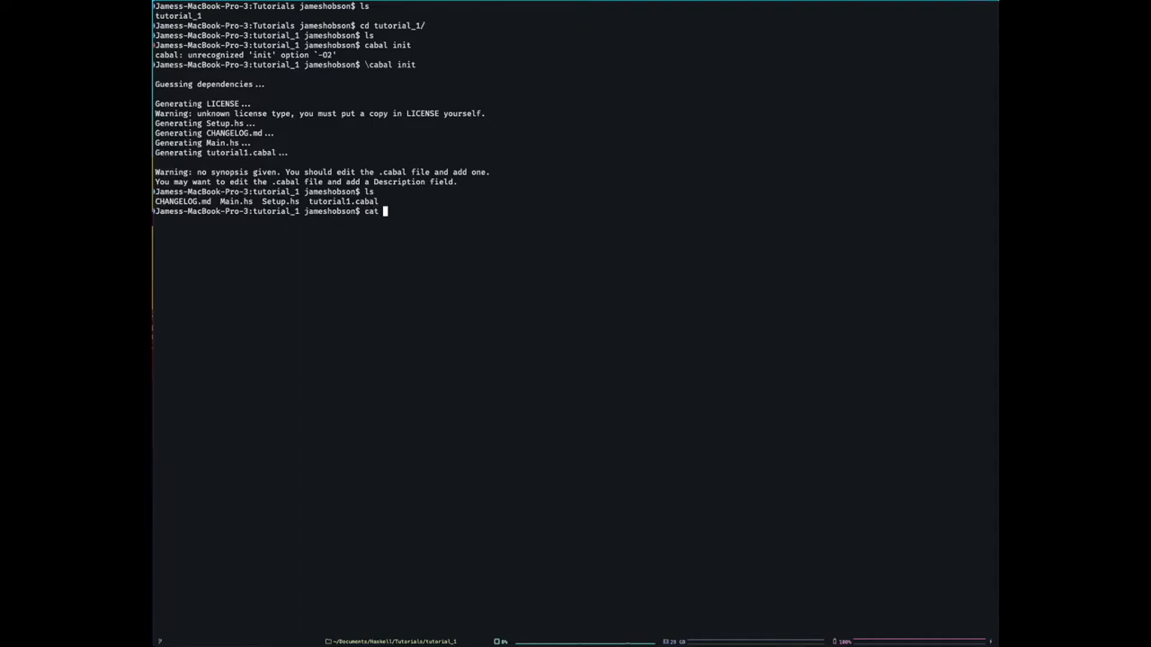
type("CA")
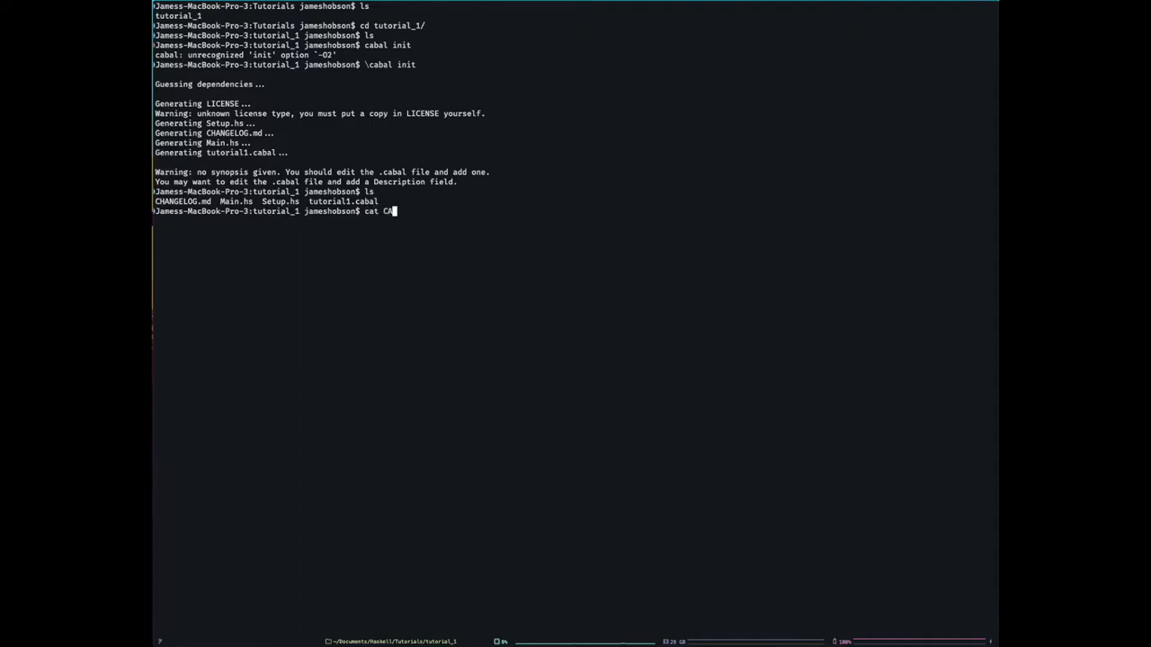
key("Backspace")
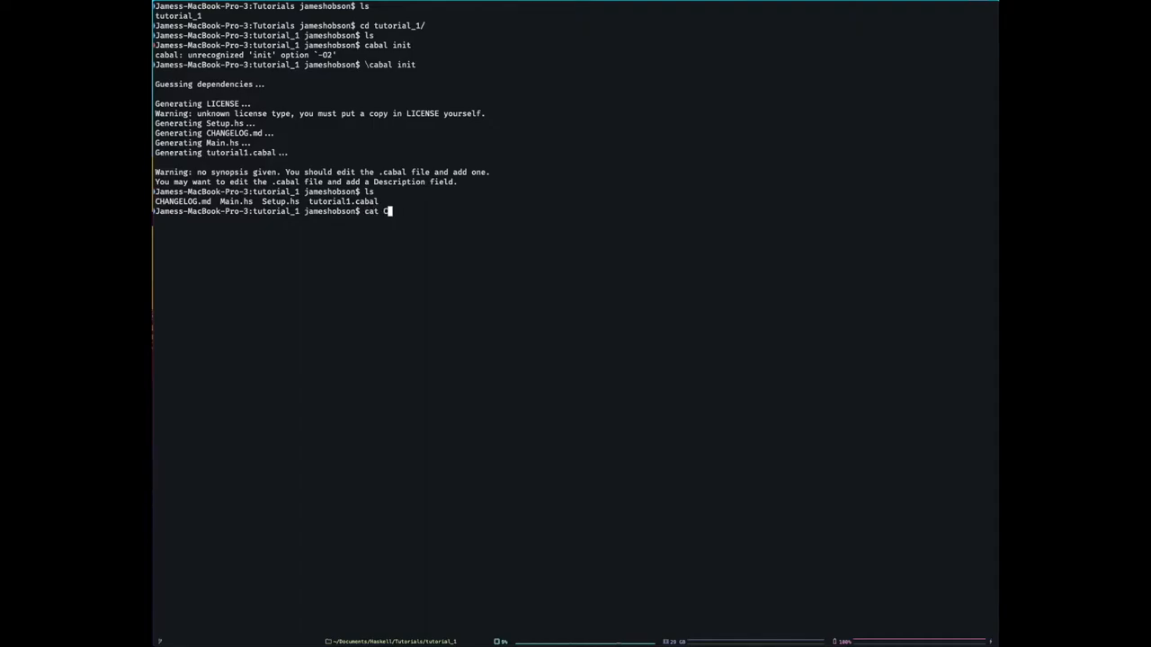
type("HANGELOG.md")
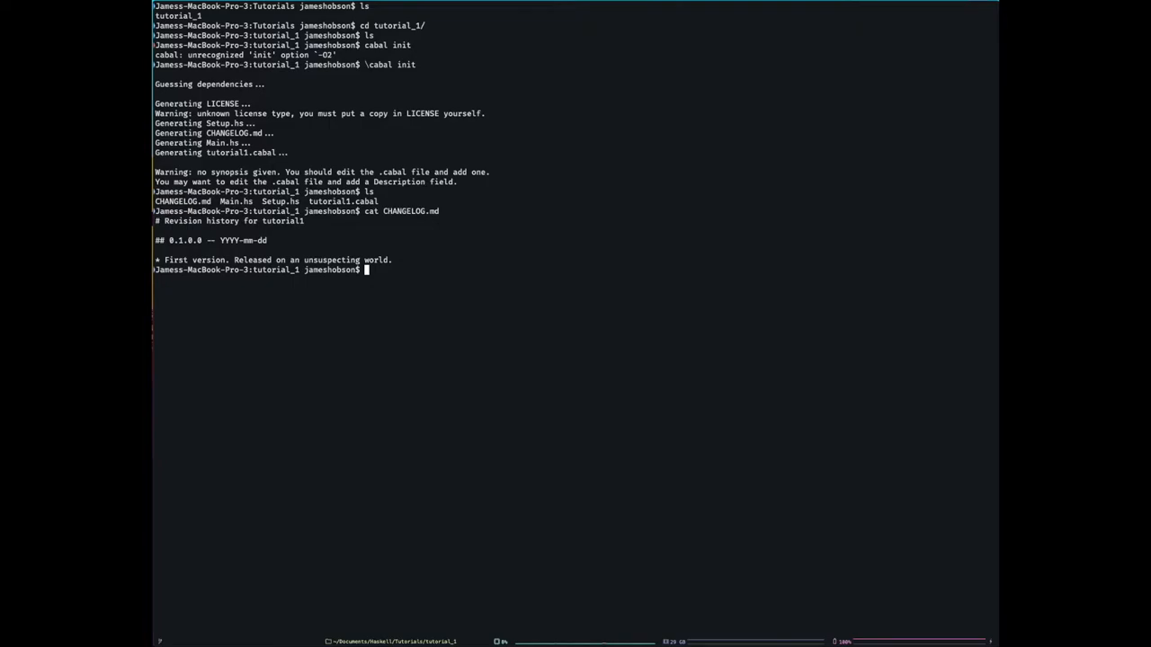
type("vim Main.hs")
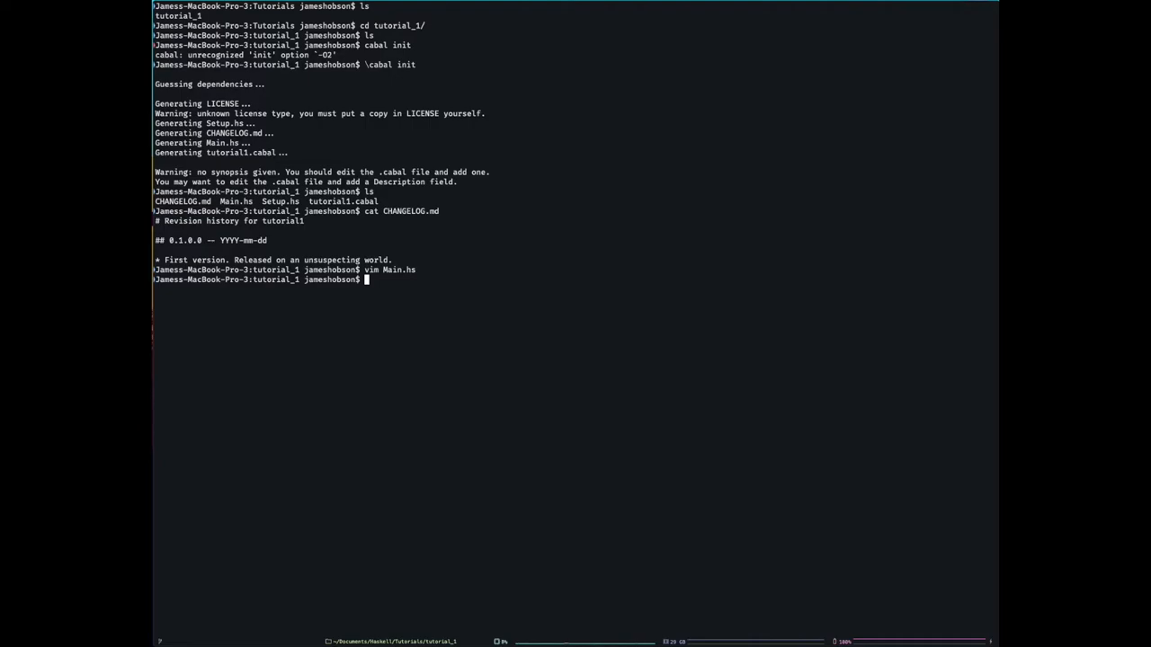
type("vim Setup.hs")
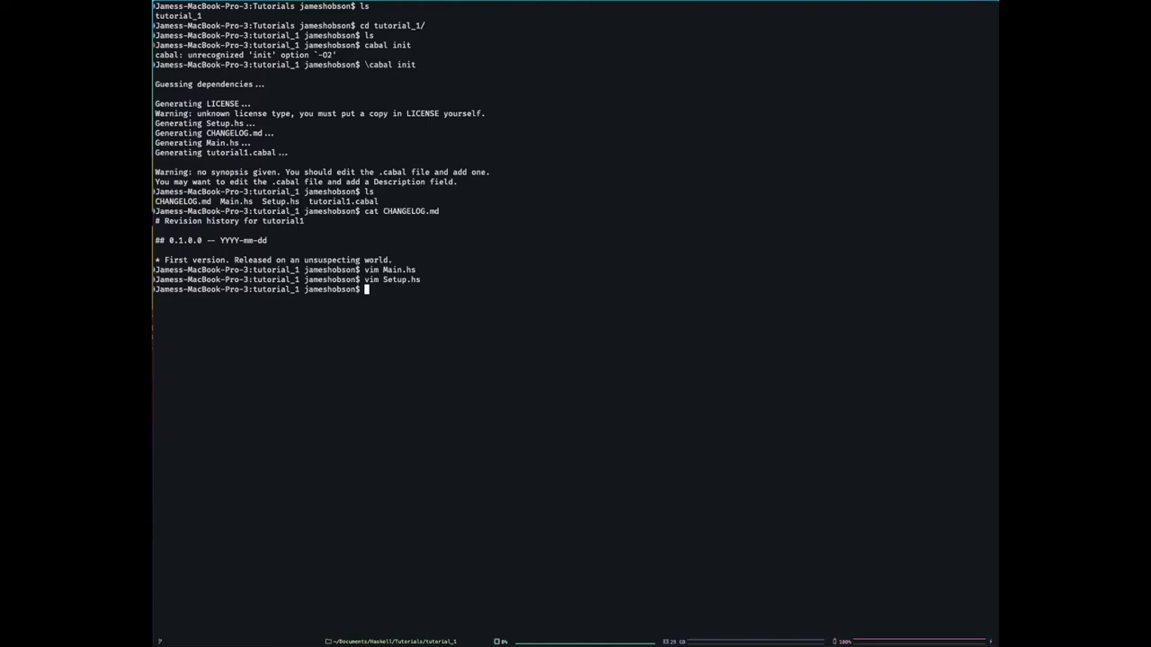
type("vim tutorial1.cabal")
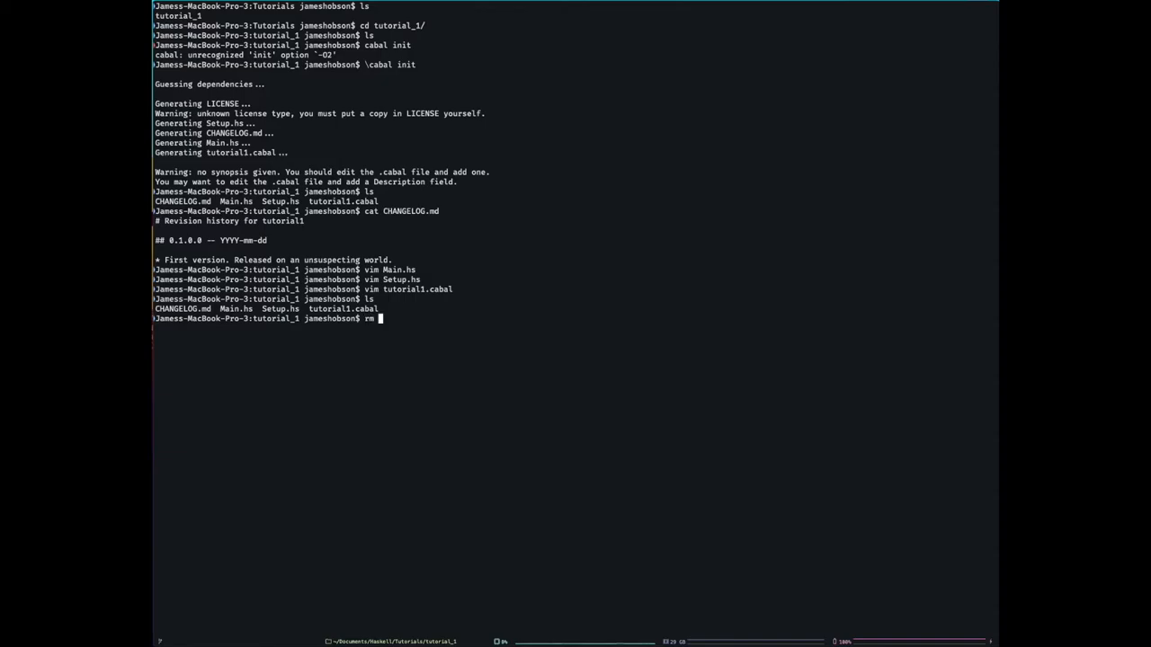
Delete the old project files and rerun \cabal init, accepting default spec version and package name tutorial1
type("./* -fr")
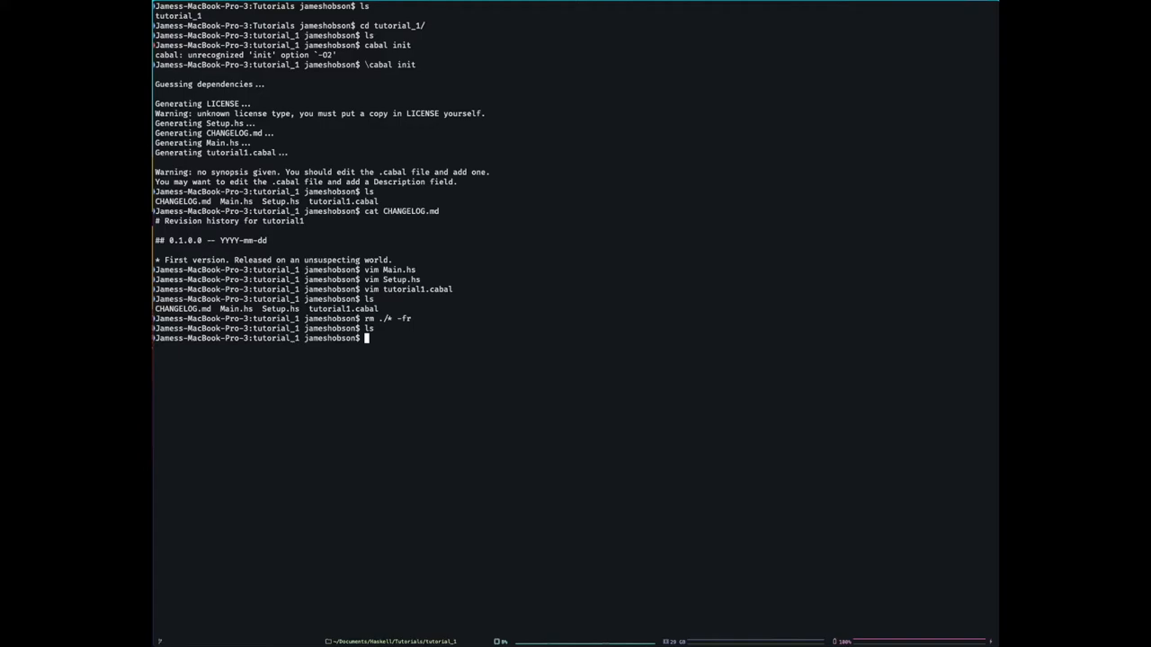
type("\\cabal init -i")
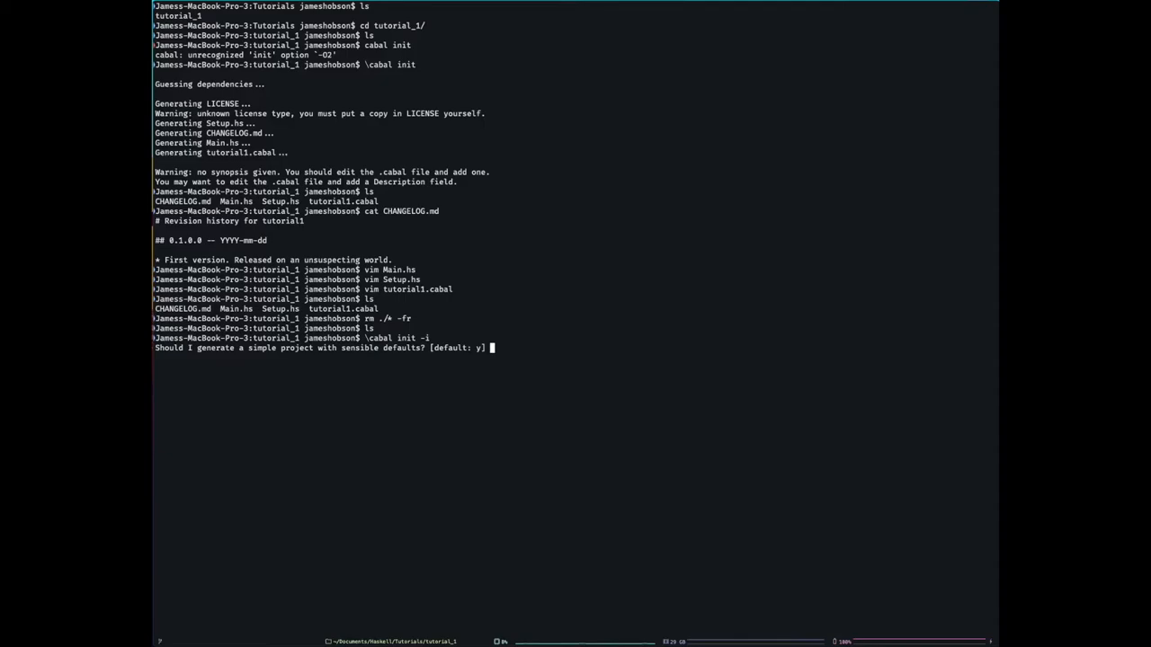
type("n")
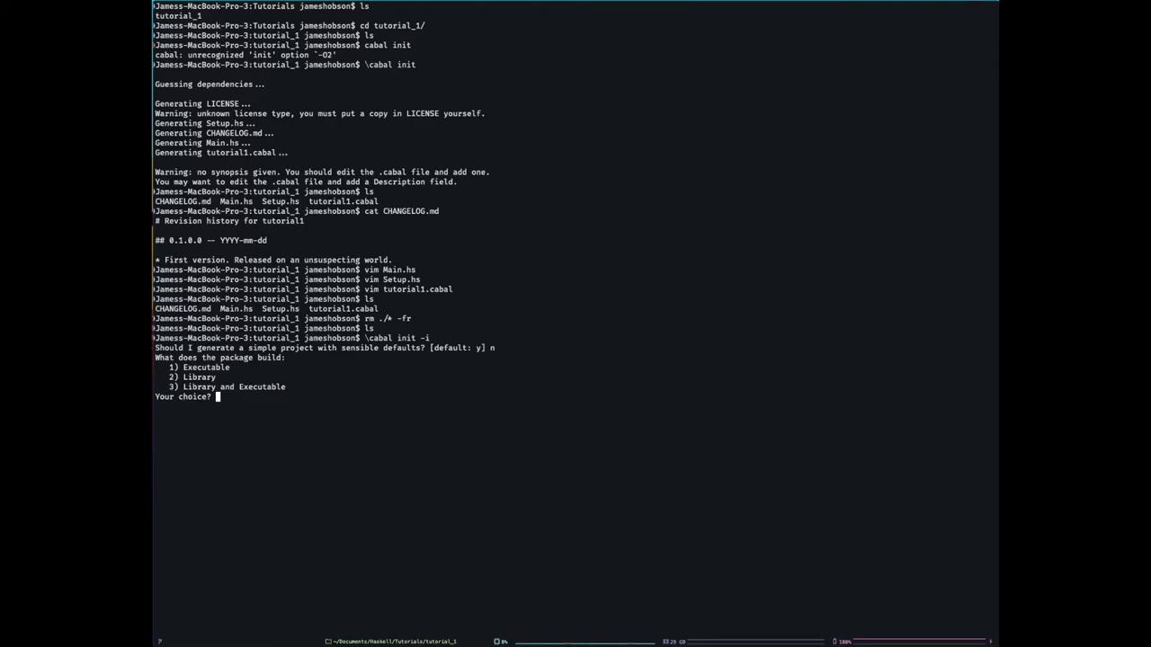
type("1")
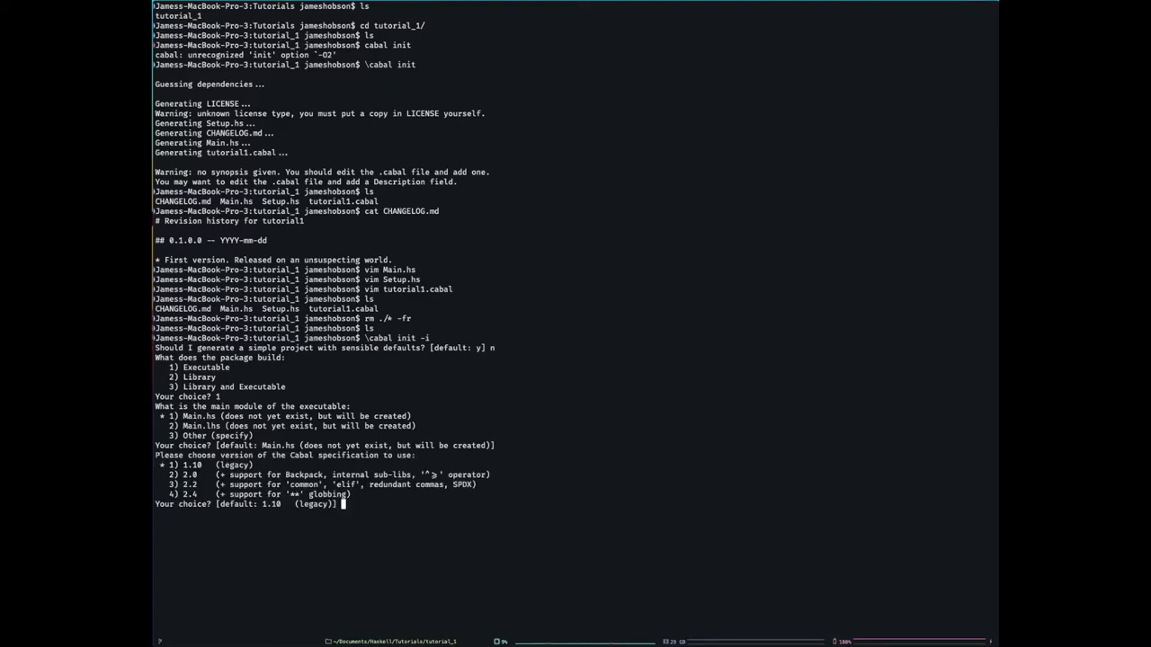
key("enter")
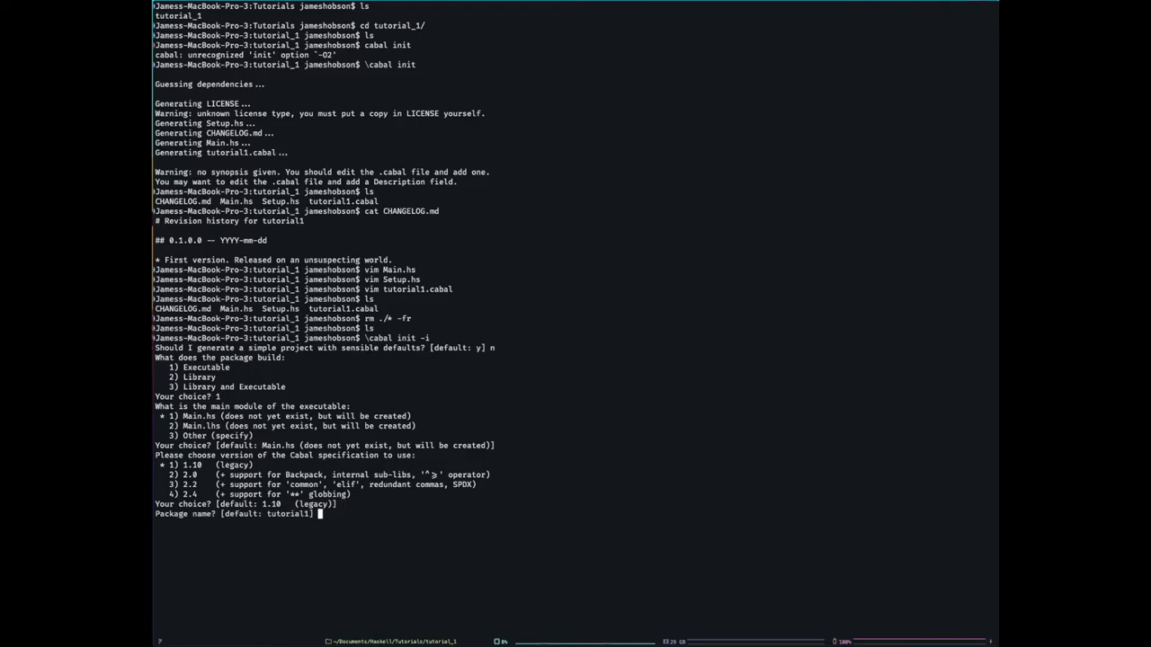
key("enter")
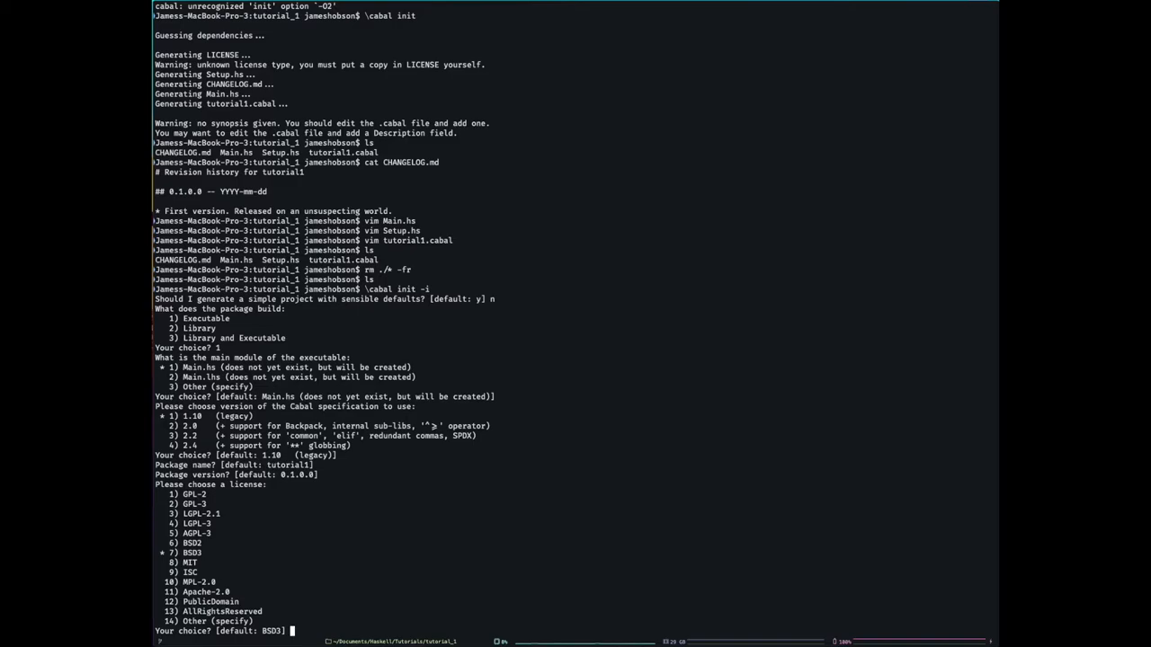
type("2")
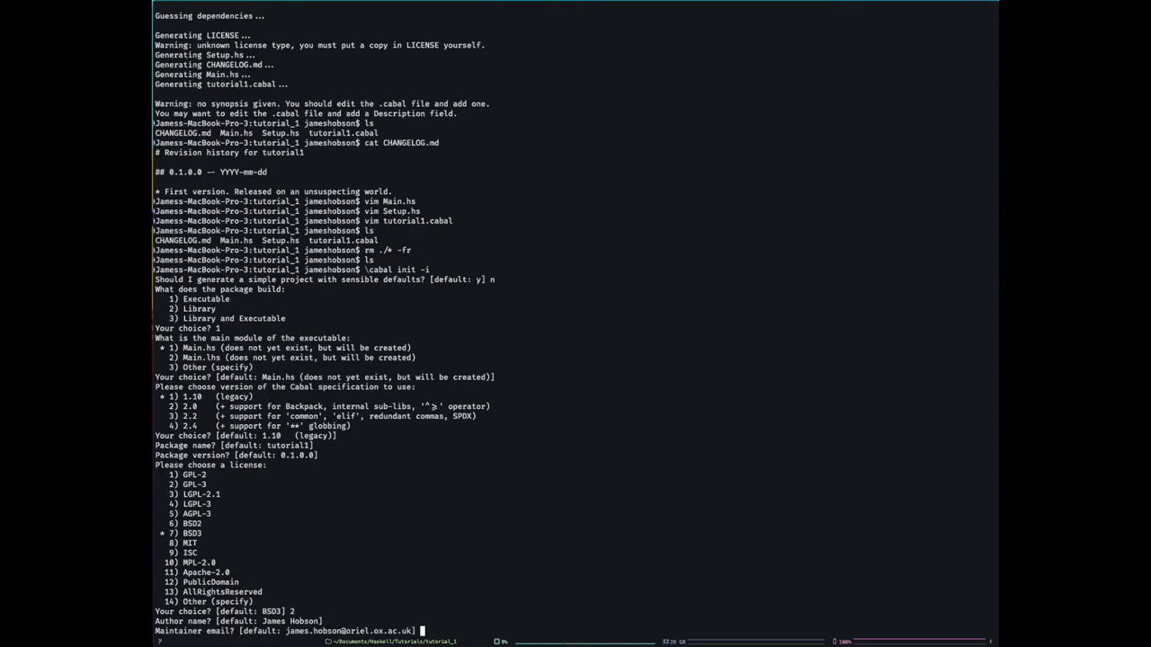
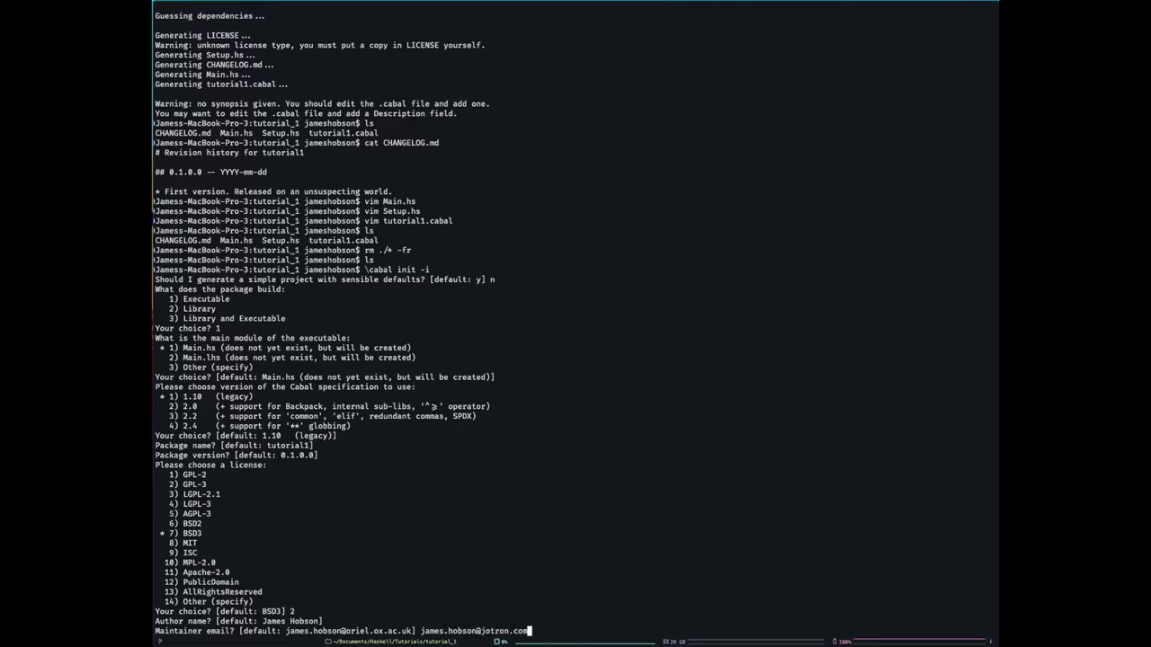
Answer maintainer email james.h...otron.com, empty homepage, remaining options and y for cabal-file comments to finish setup
key("enter")
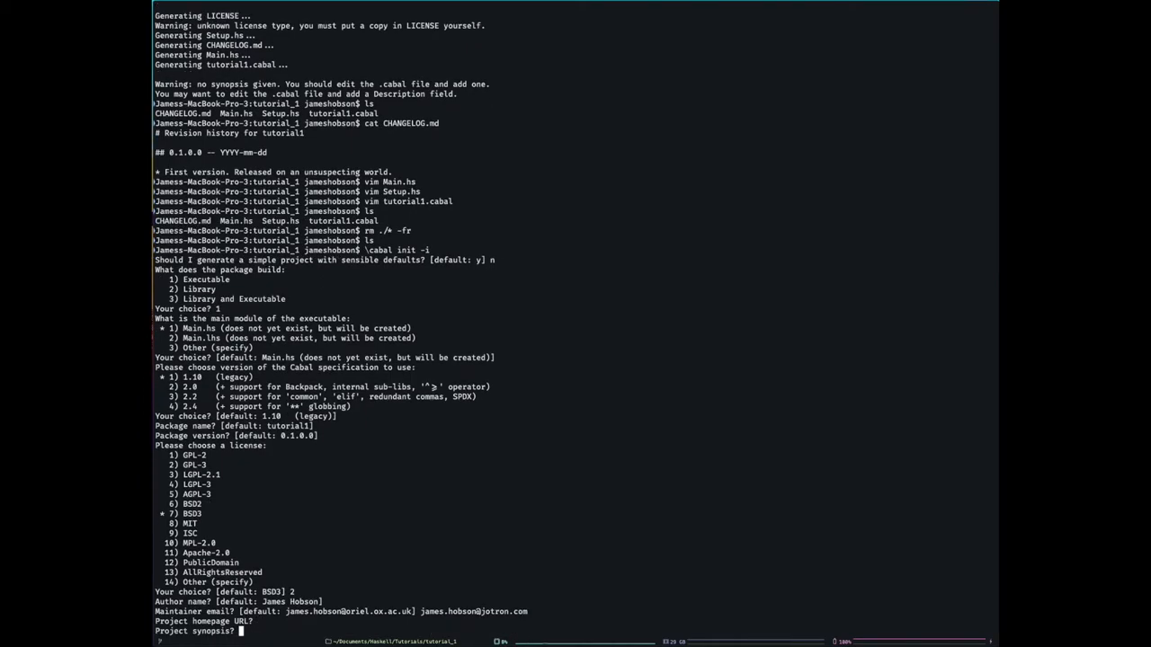
key("enter")
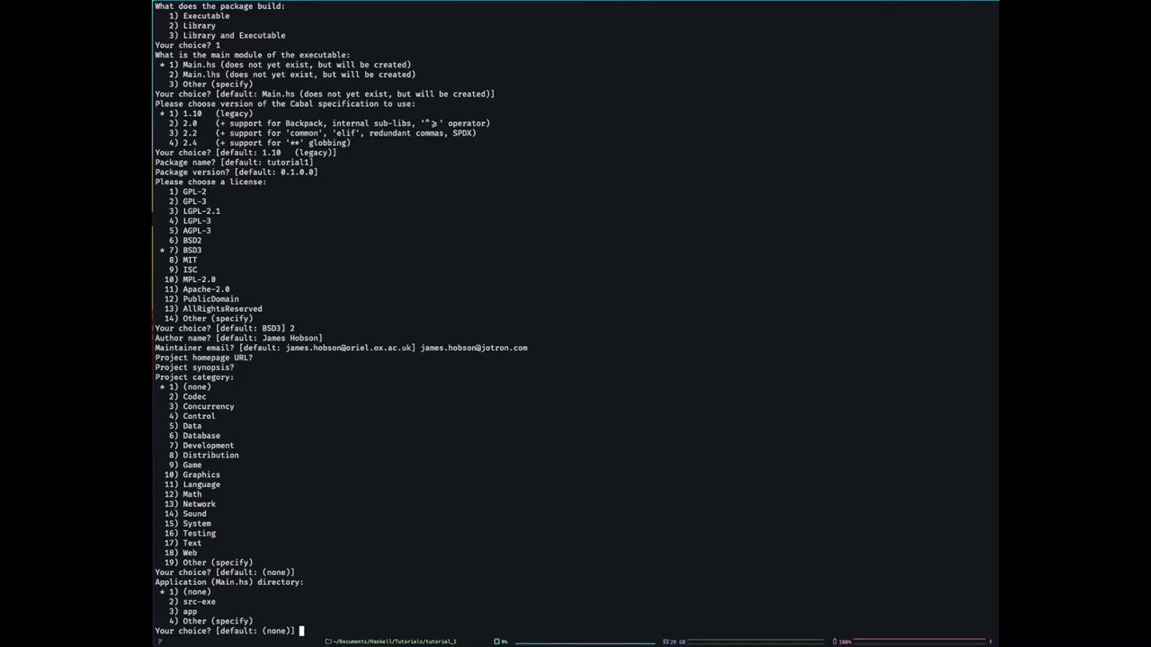
type("2")
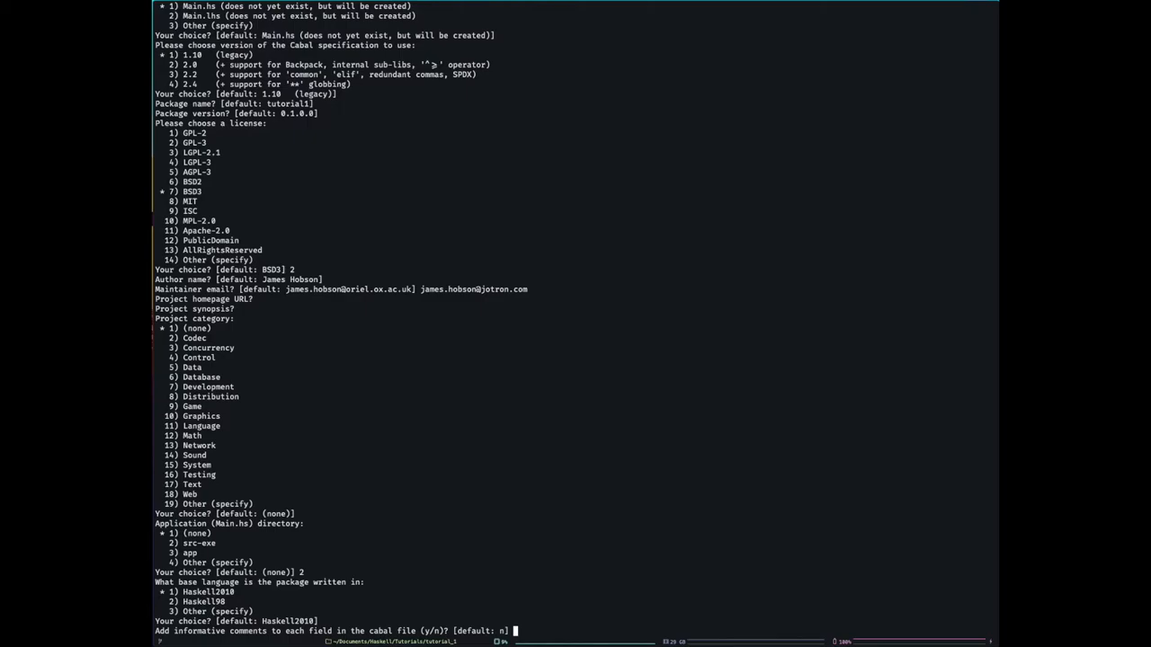
type("y")
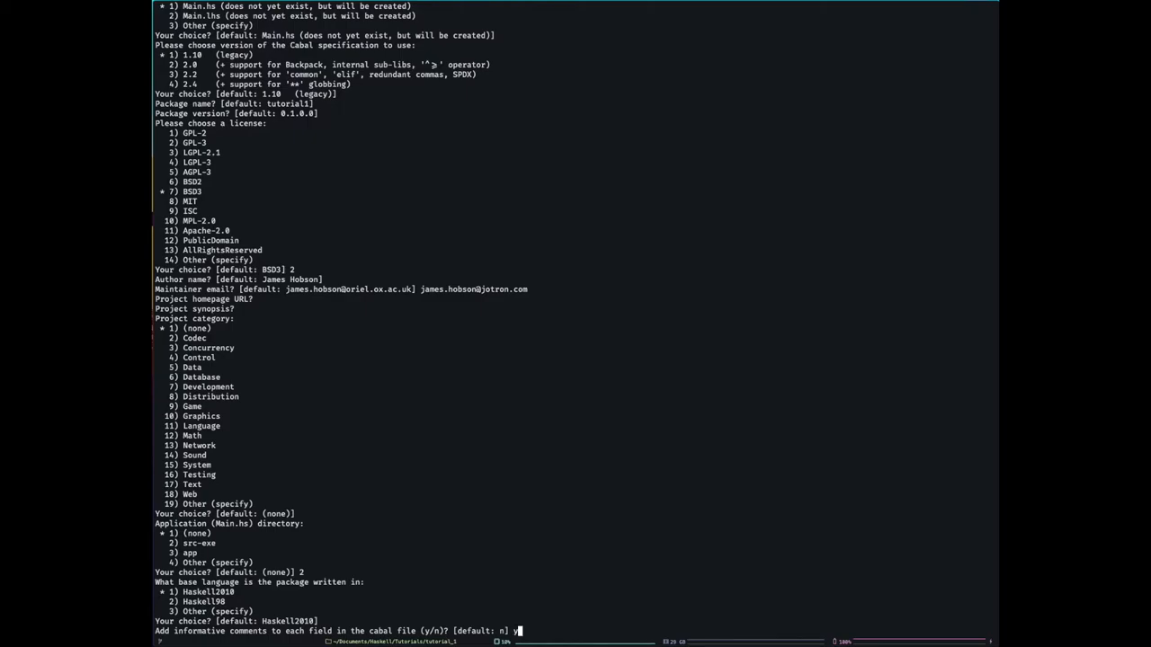
key("enter")
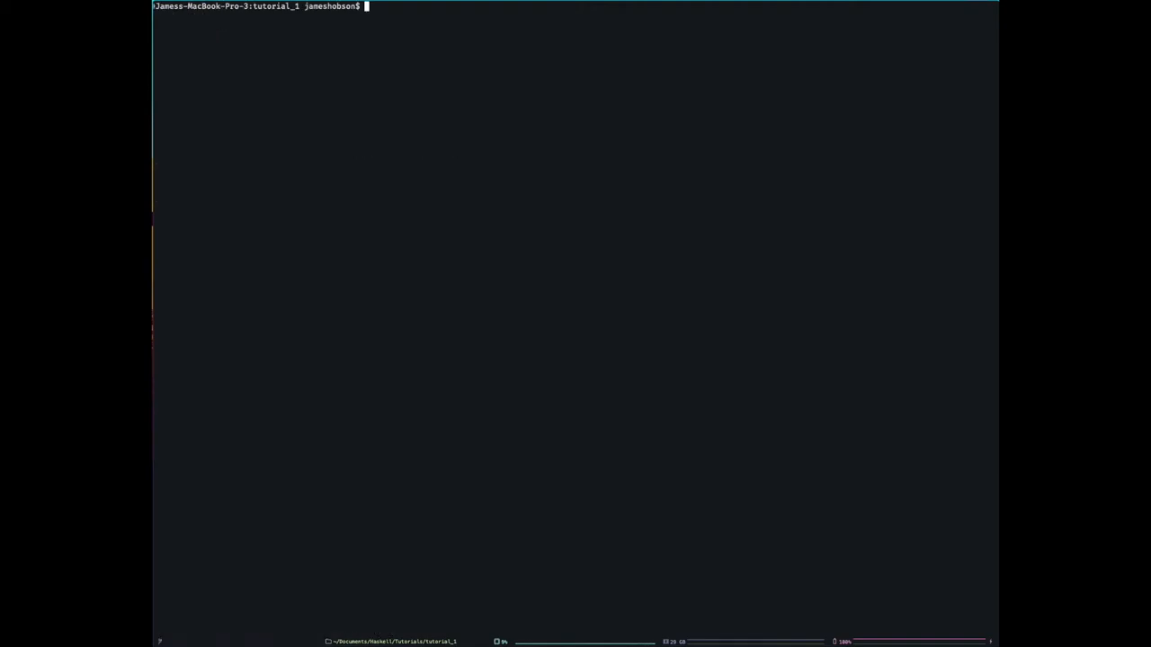
List the project (CHANGELOG.md, LICENSE, Setup.hs, src-exe, tutorial1.cabal) and src-exe/ showing Main.hs
type("ls")
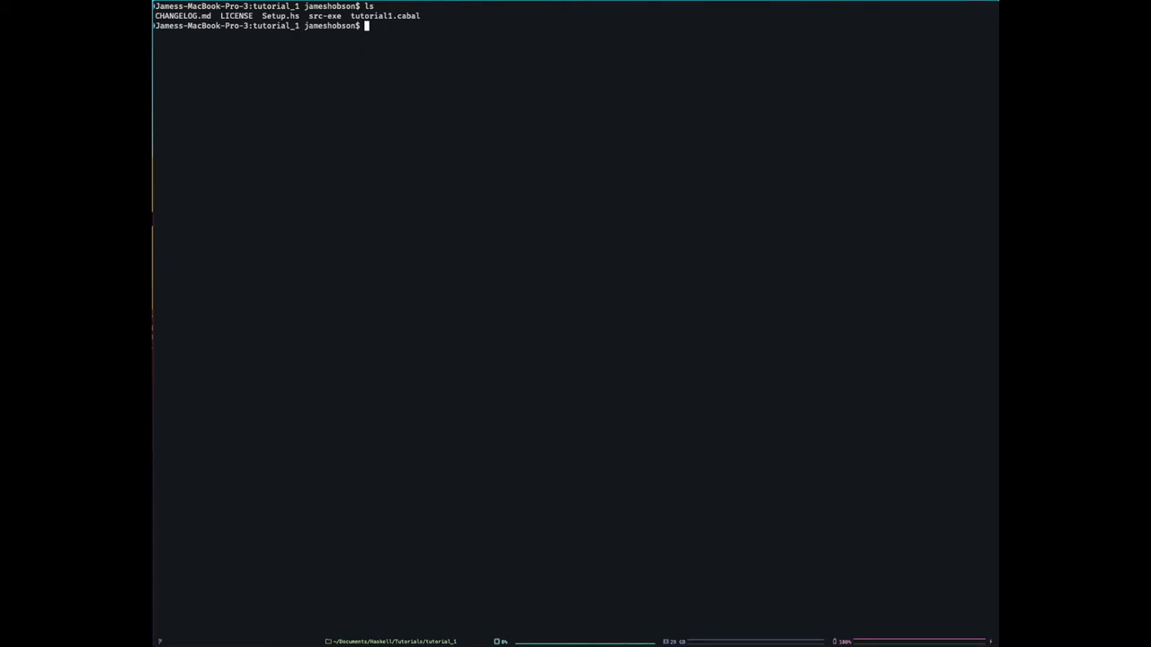
type("a")
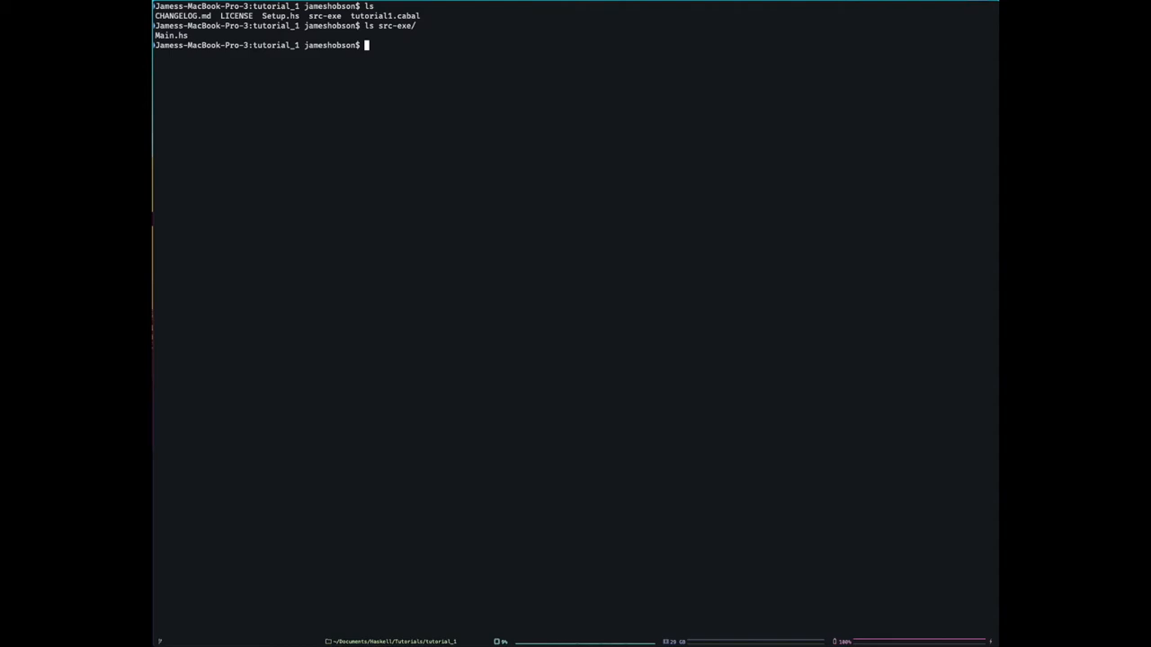
type("cabal")
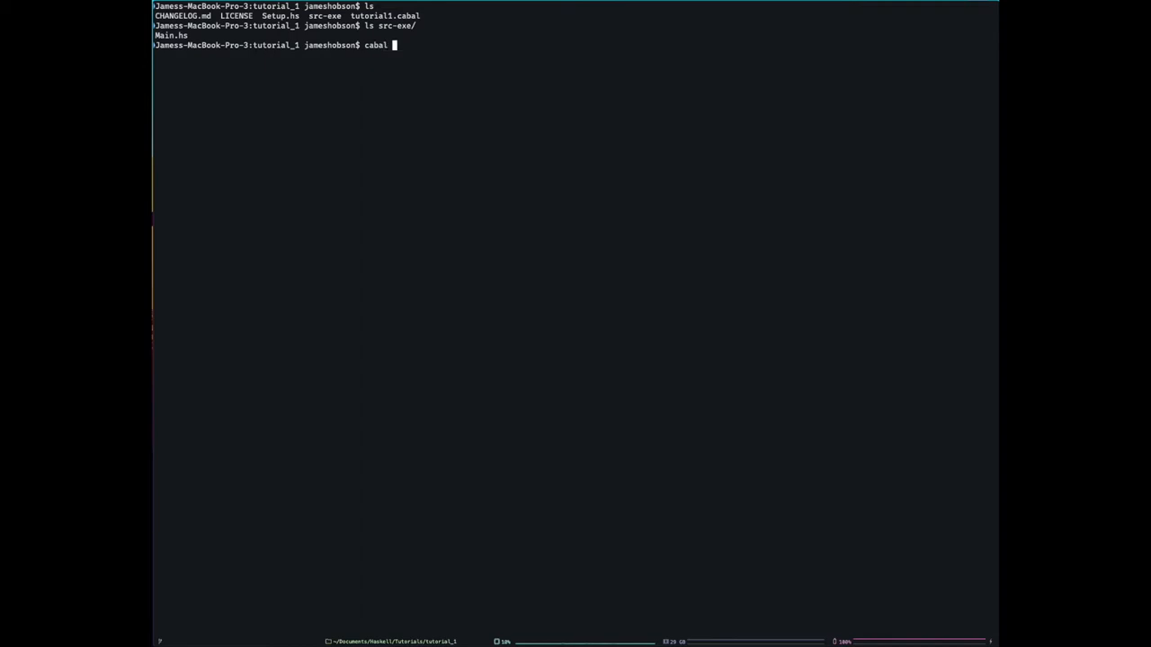
Build tutorial1 with cabal v2-build
type("v2-")
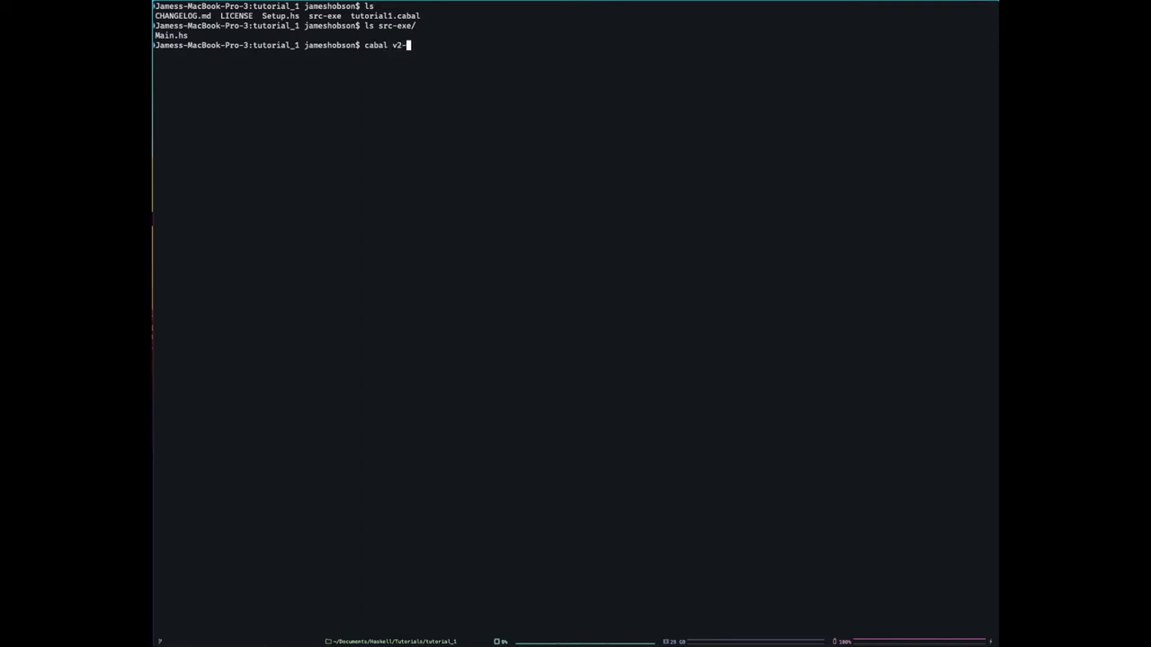
type("build")
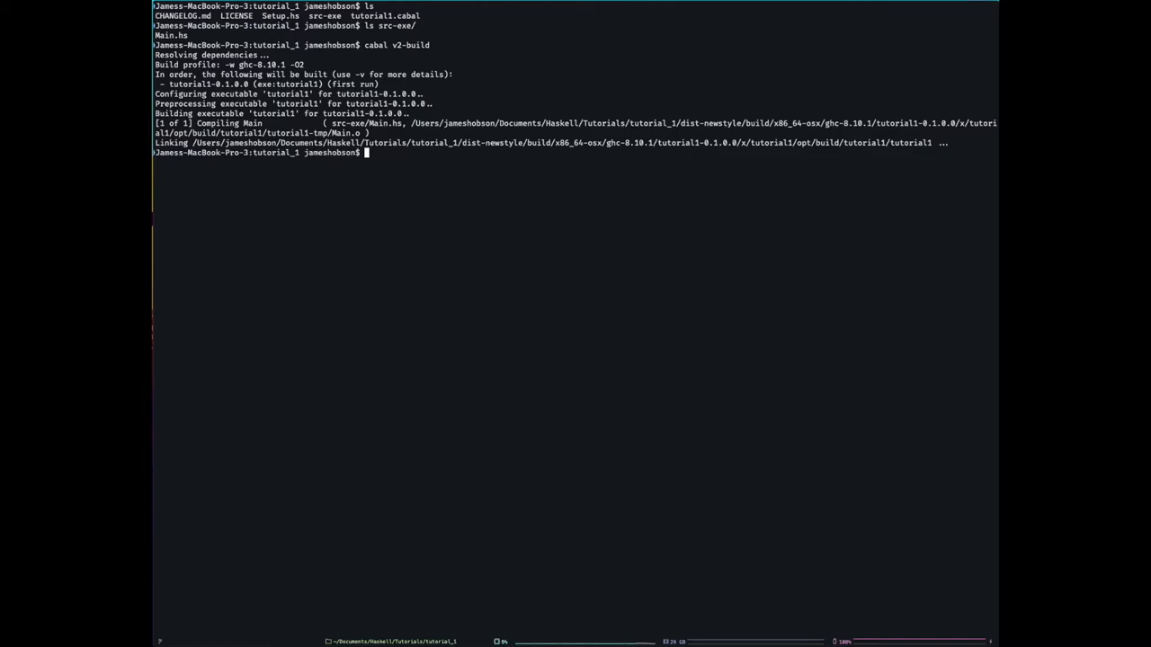
type("cabal v2-bu")
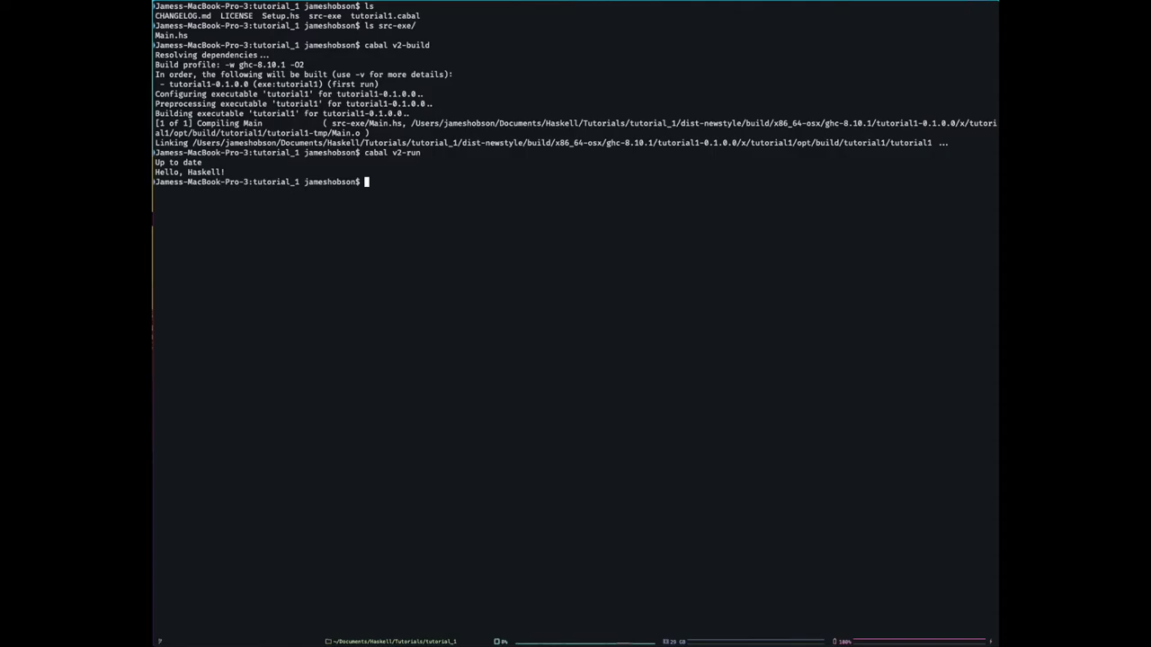
Run tutorial1 via cabal v2-run printing Hello, Haskell!, then list the new dist-newstyle folder
type("cabal v2-run")
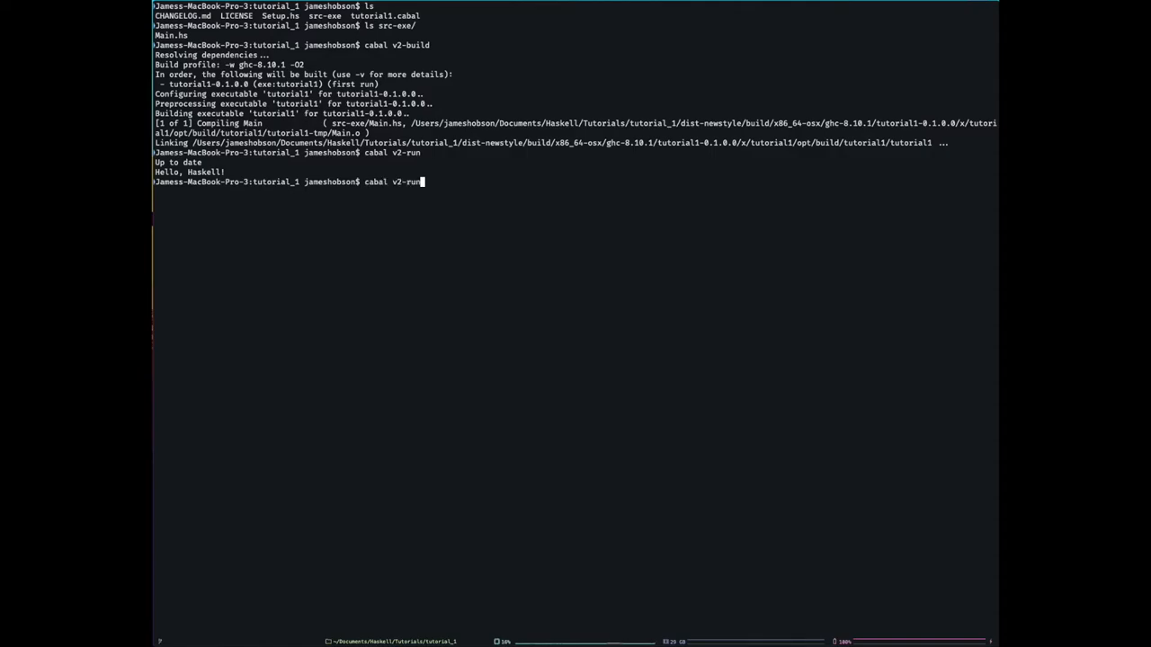
type("-- tutorial1.cabal")
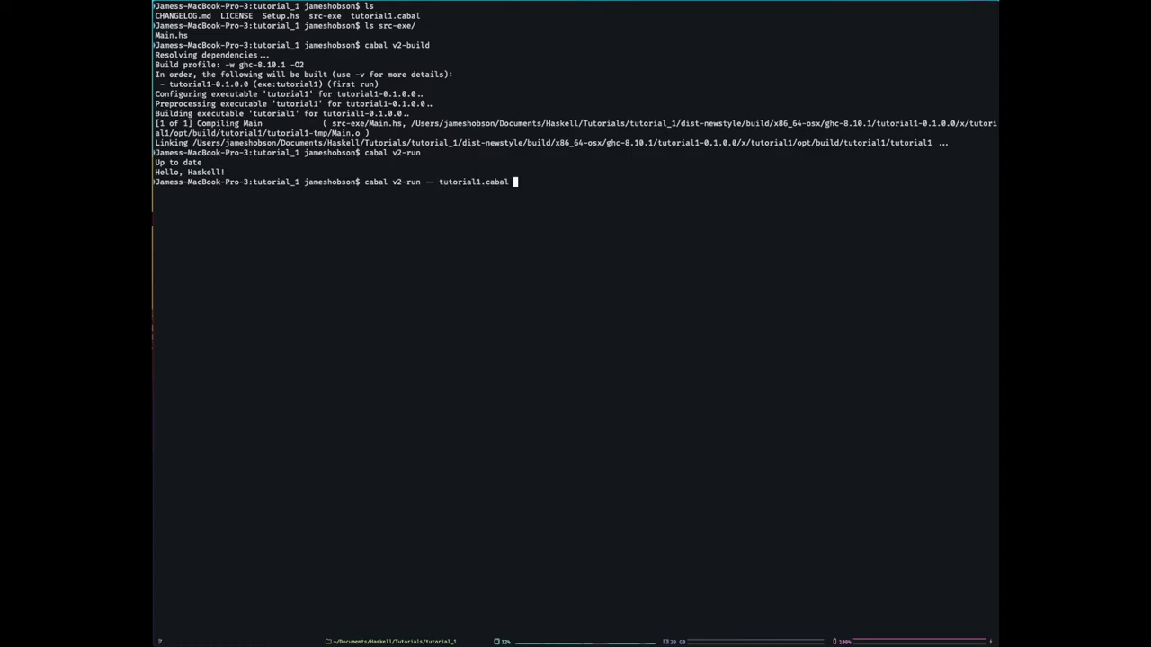
key("BackSpace")
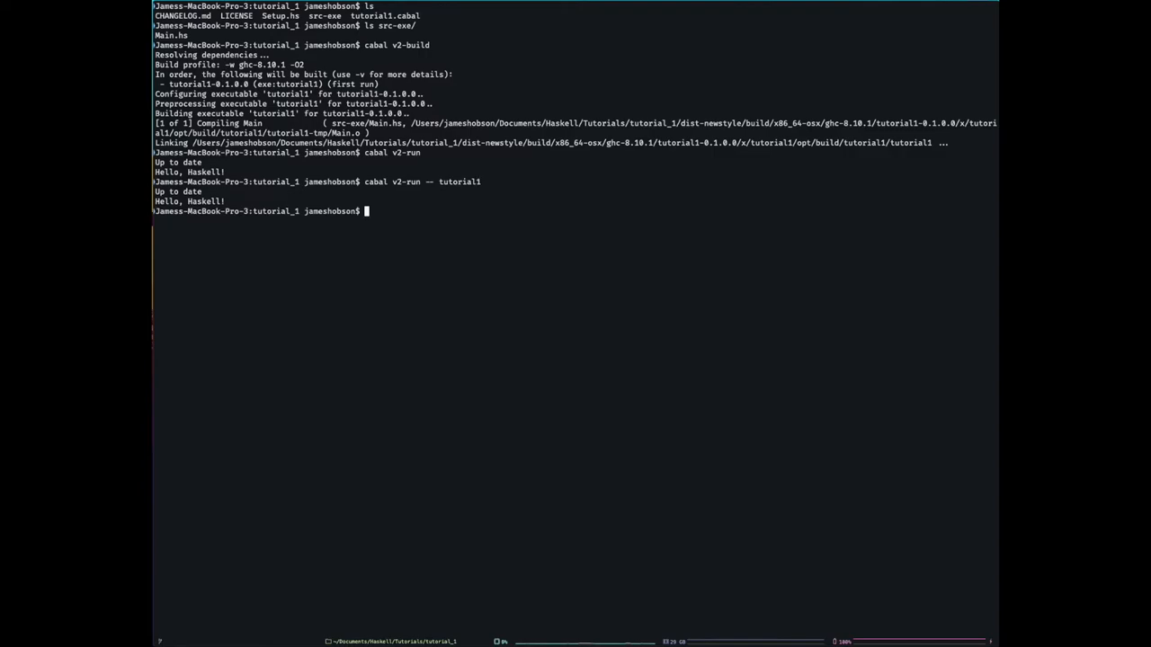
type("ls")
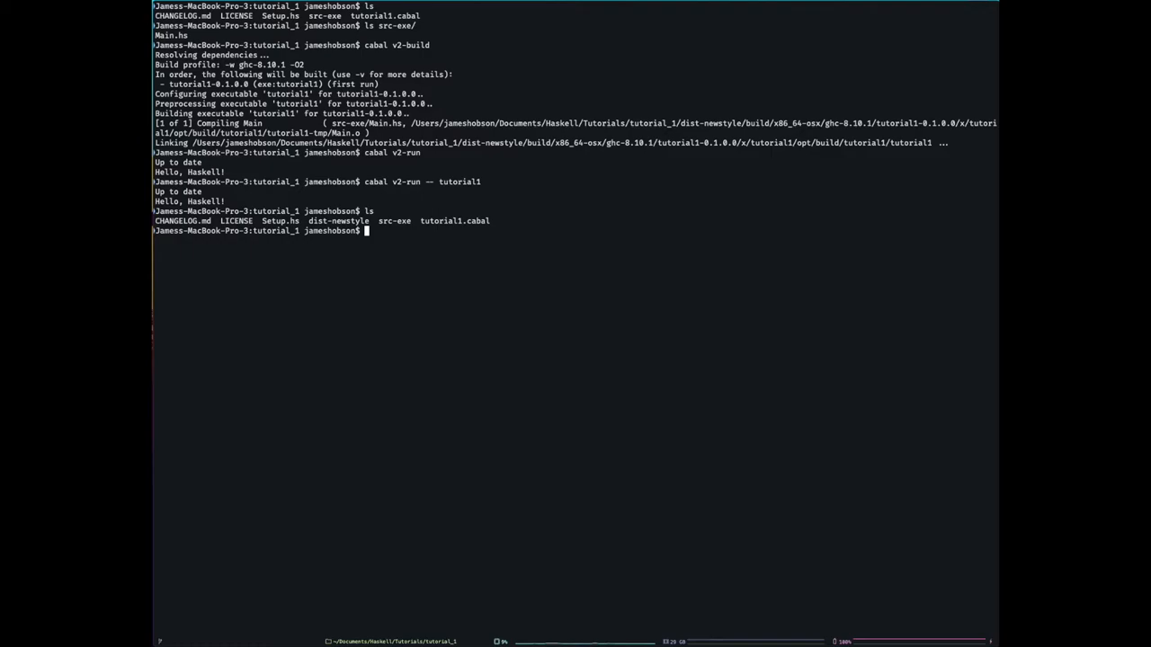
Locate the built tutorial1 binary with find ./ -name tutorial1 -type f and copy it into the project folder
type("find")
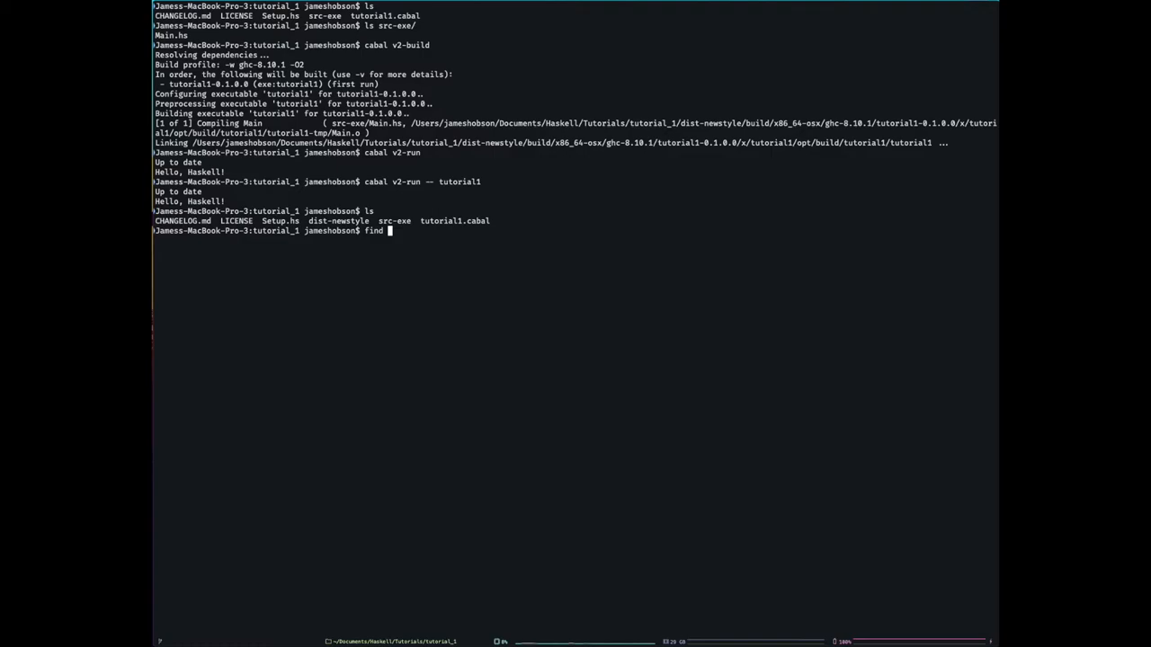
type("./")
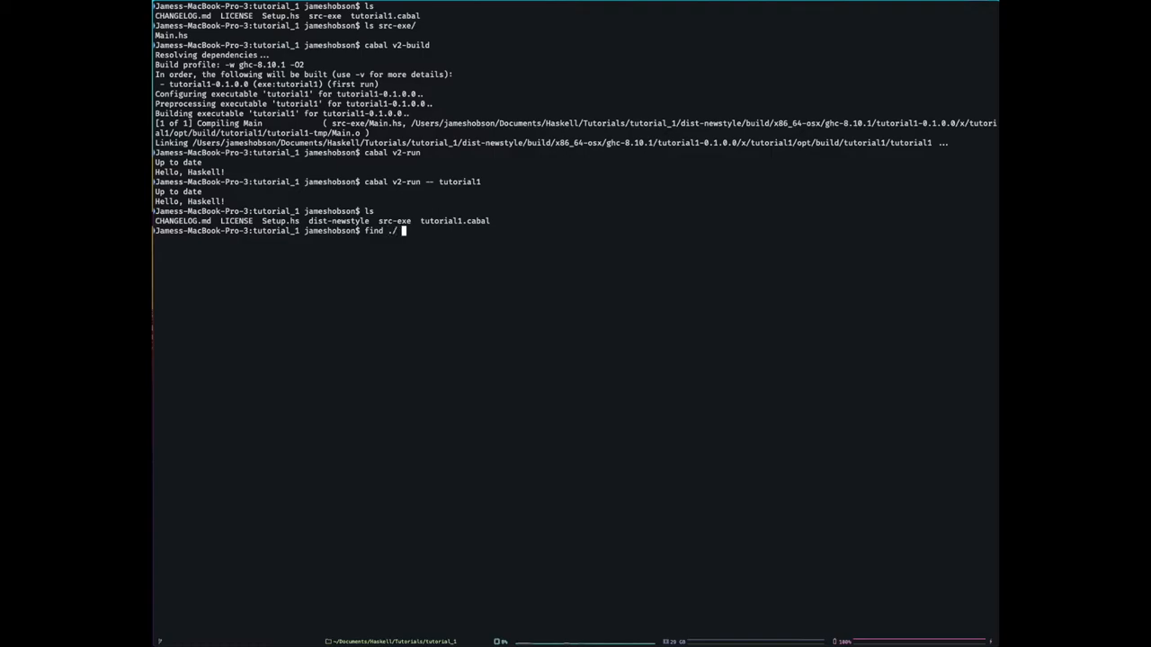
type("-name")
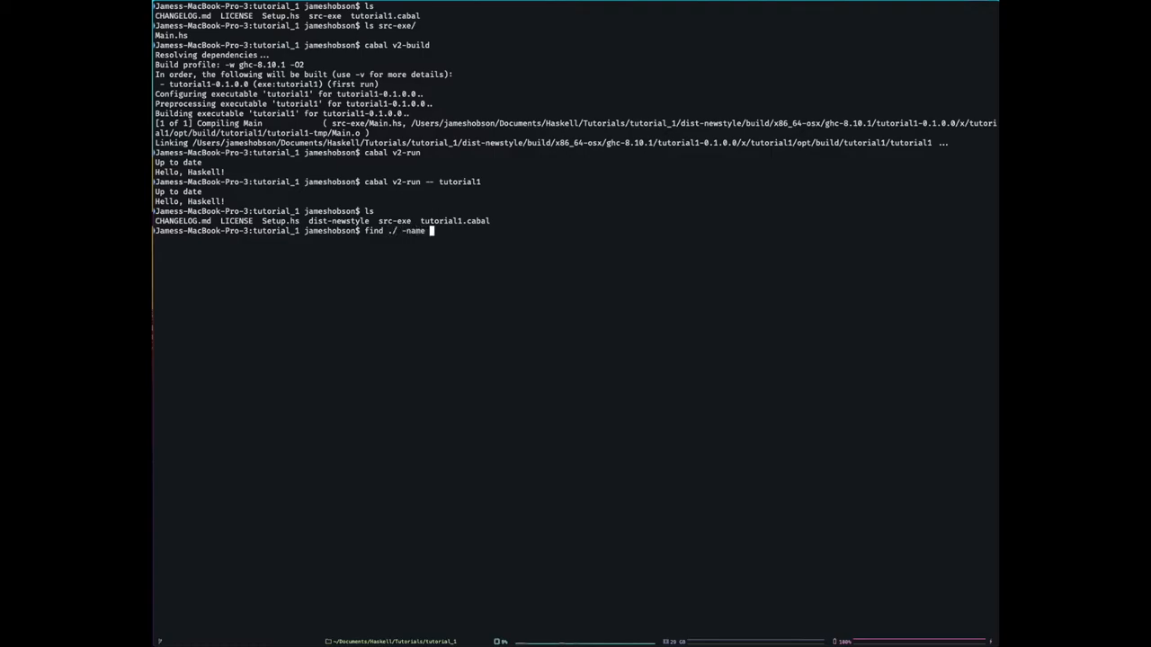
type("tutorial")
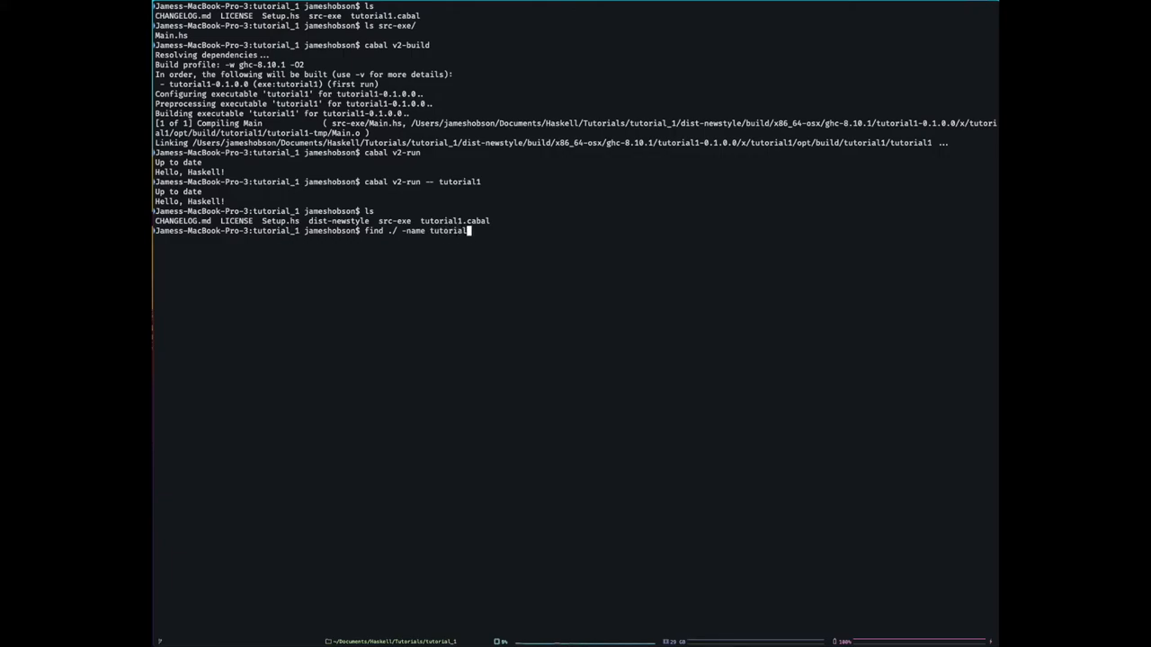
type("-type")
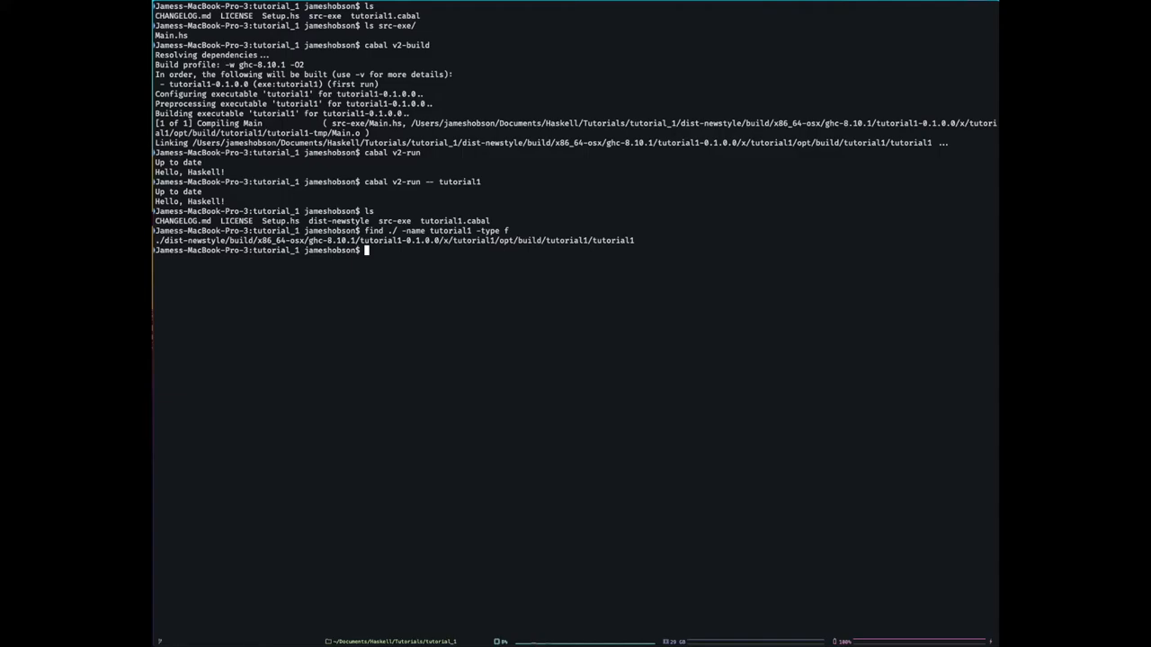
type("find ./ -name tutorial1 -type f")
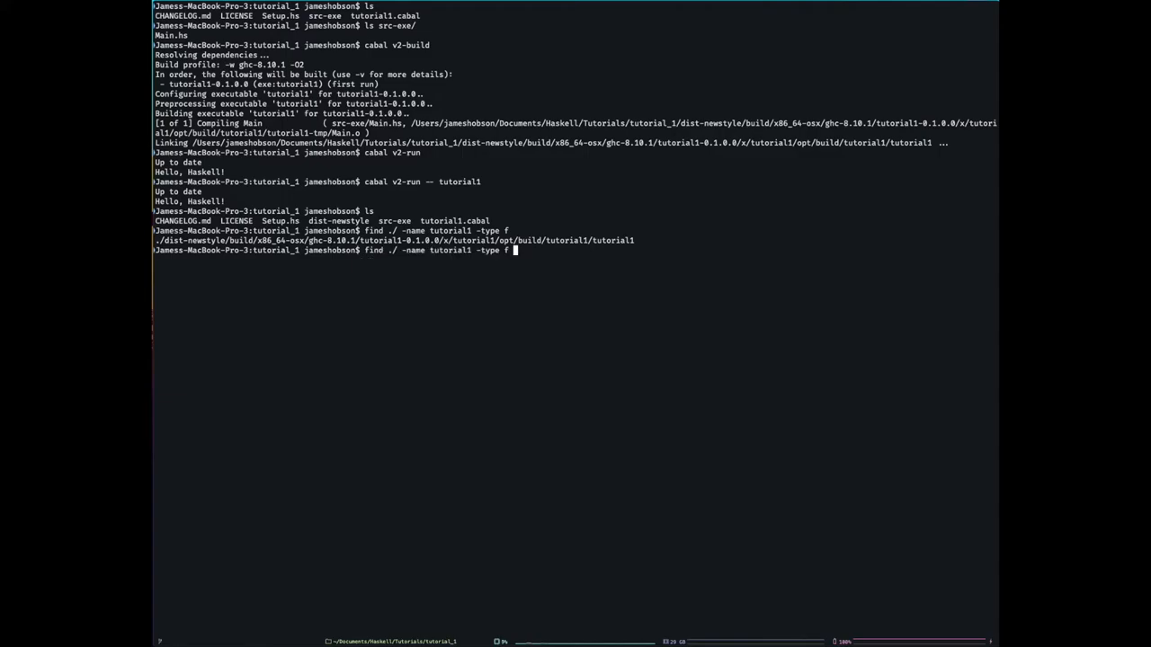
type("-exec cp {")
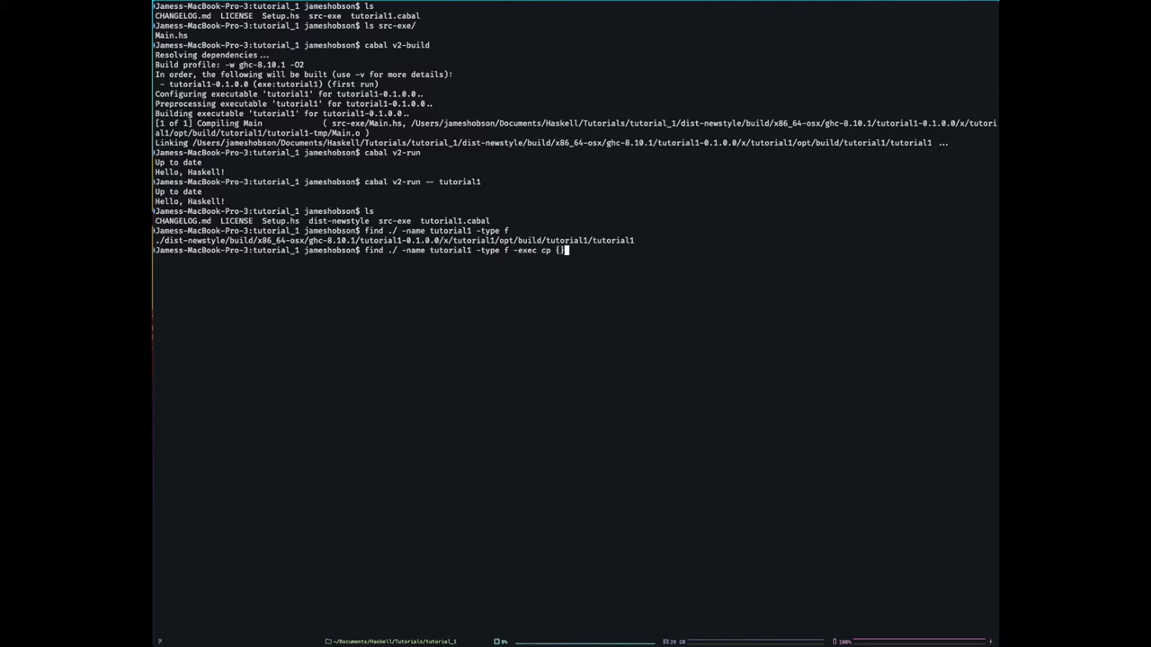
Run ./tutorial1 directly printing Hello, Haskell!, then remove the copied binary
type("./ \\;")
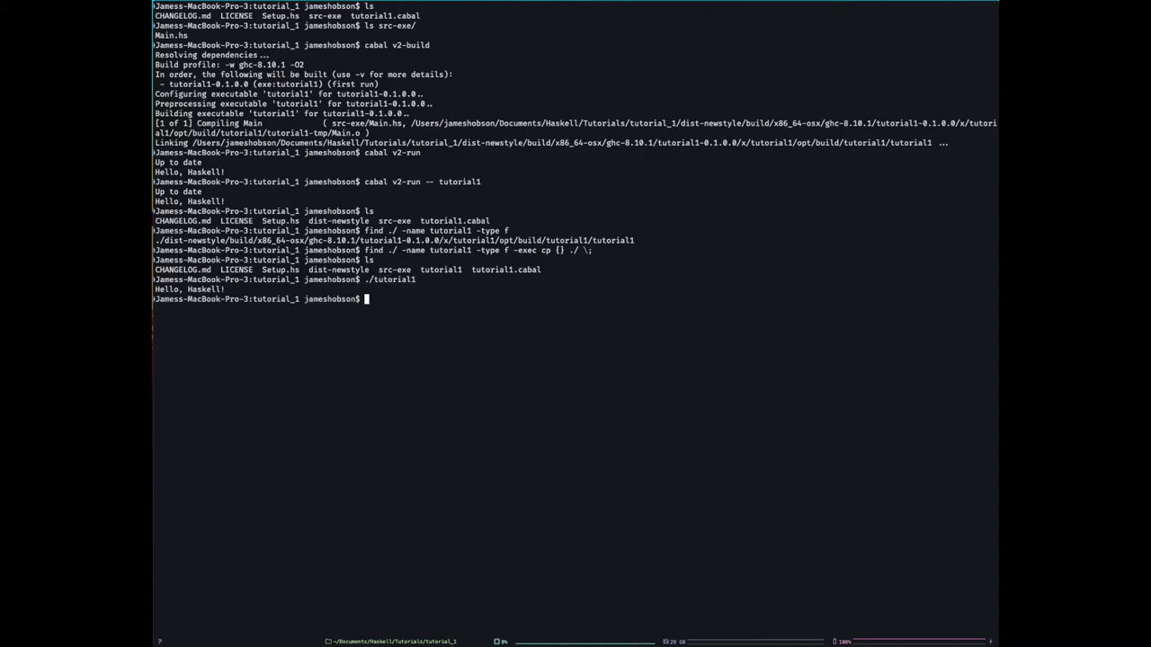
type("rm tutorial1")
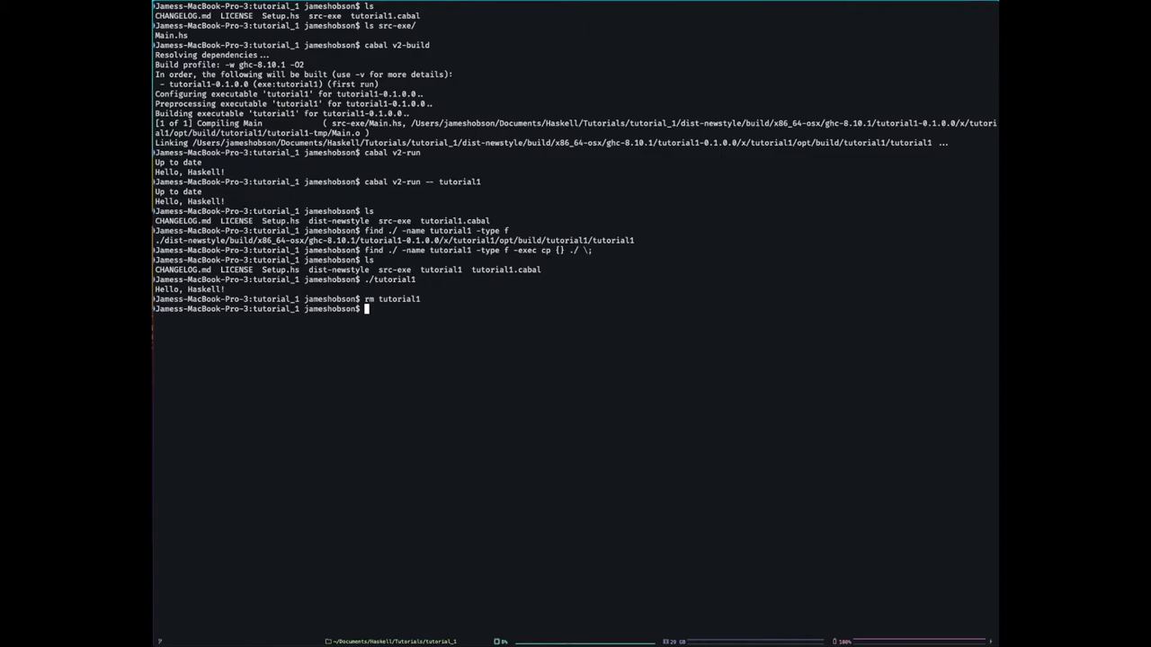
Start cabal v2-repl loading src-exe/Main.hs and run :main printing Hello, Haskell!
type("cabal")
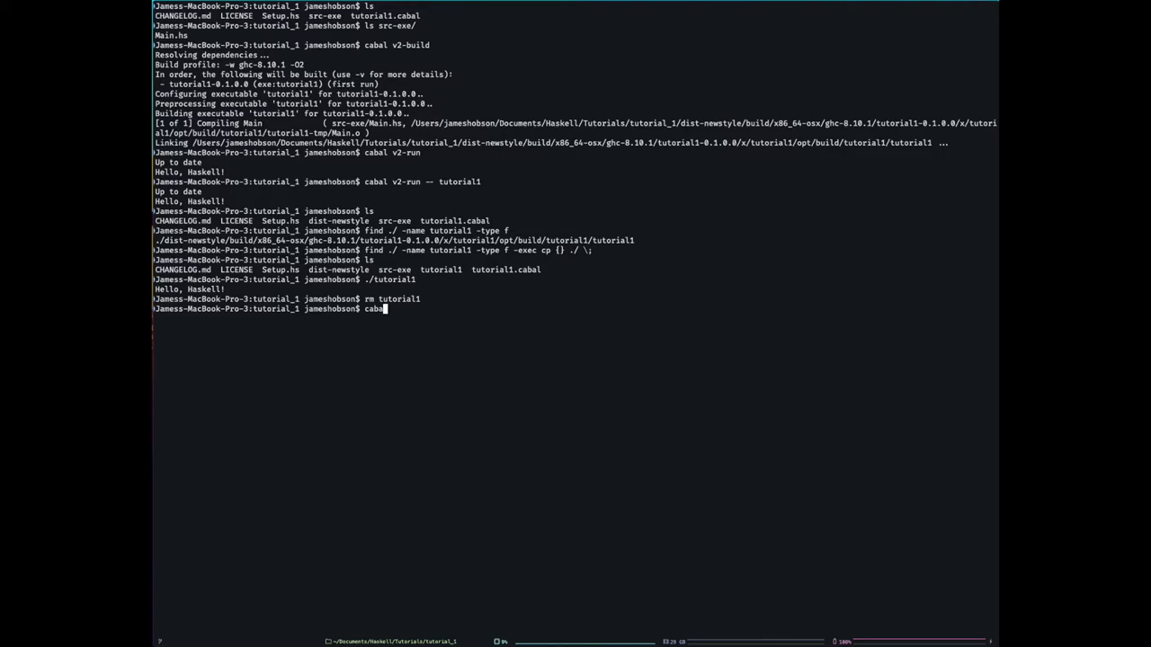
type("v2-repl")
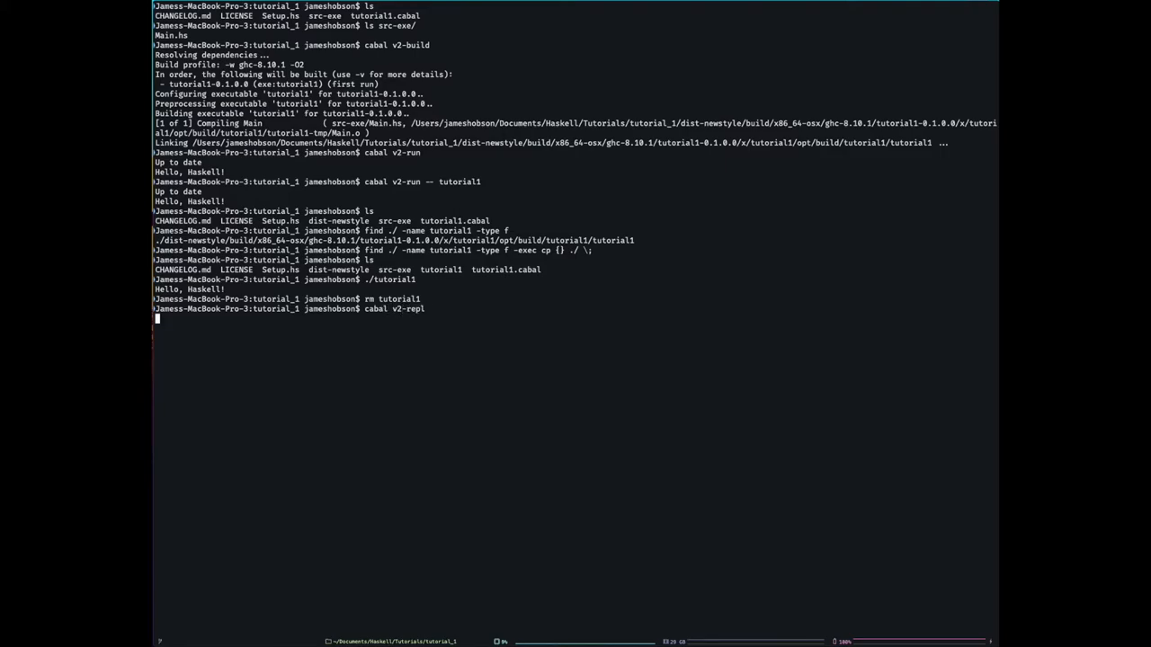
key("enter")
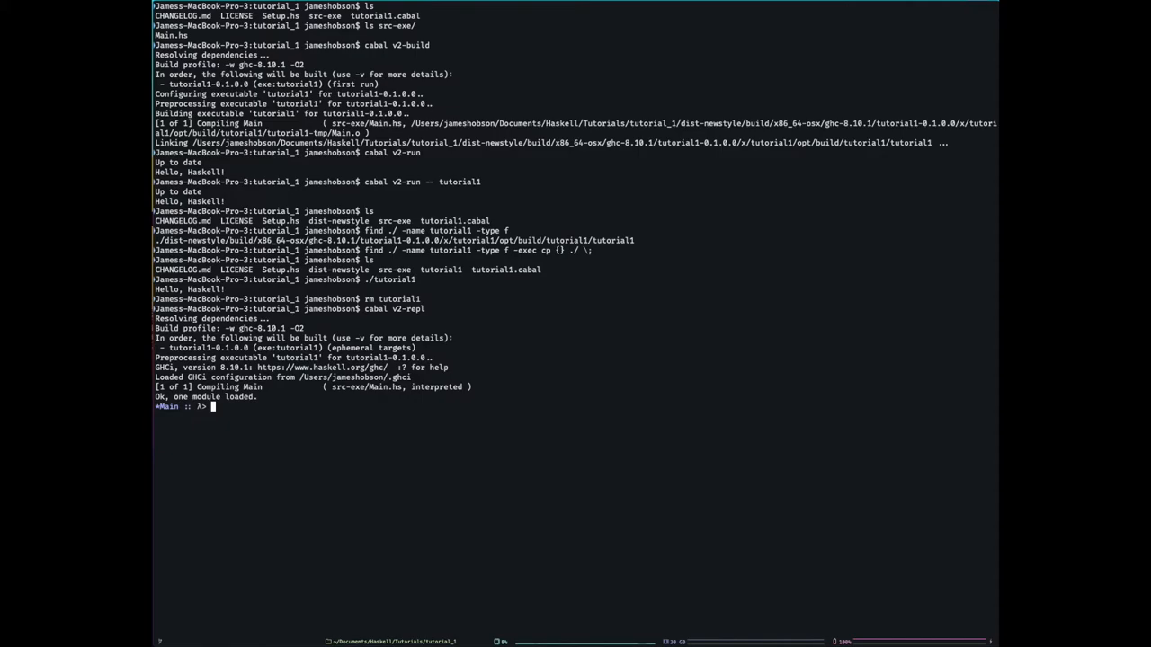
type(":main")
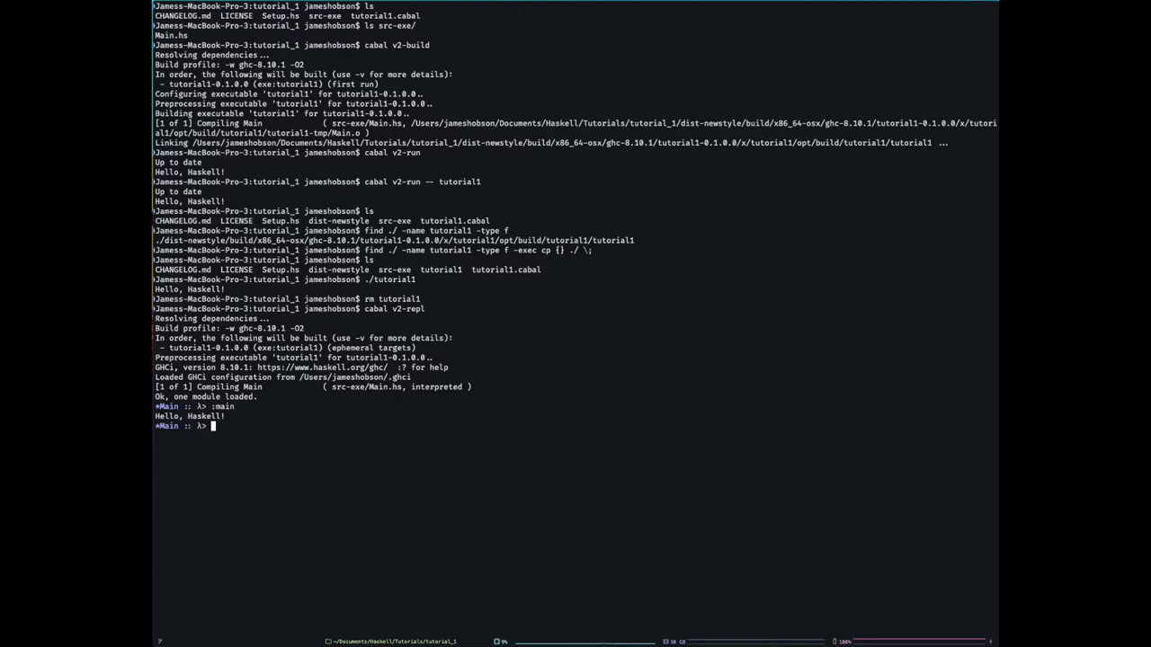
Reload the module with :r and quit GHCi back to the shell
type(":e")
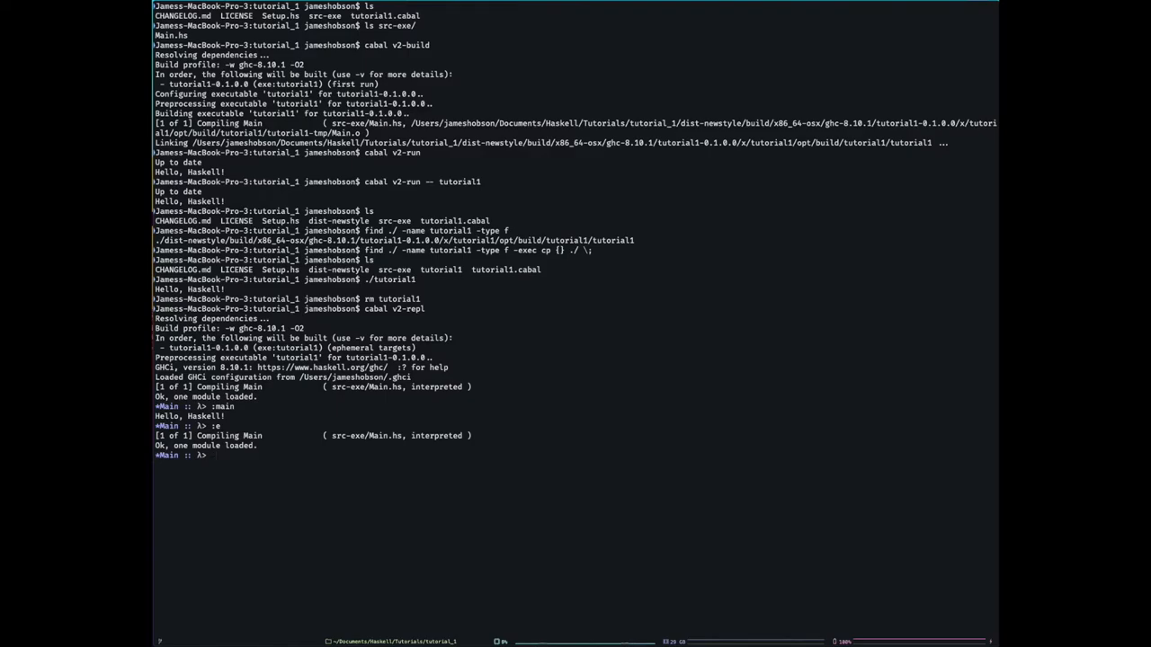
type(":q")
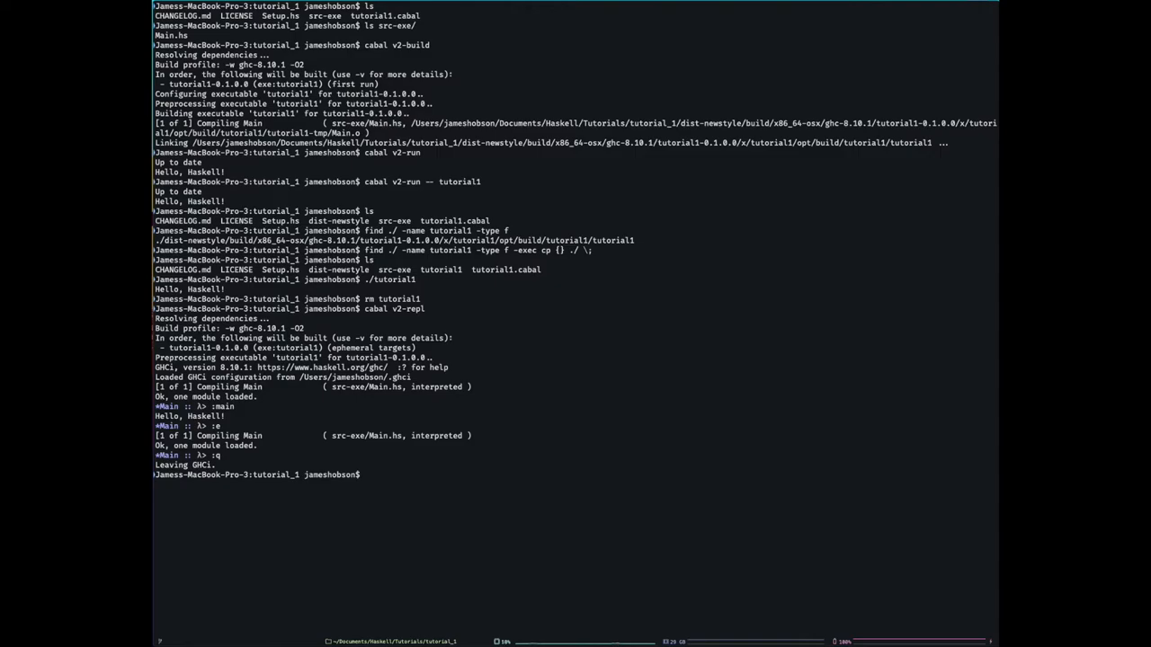
type("vim")
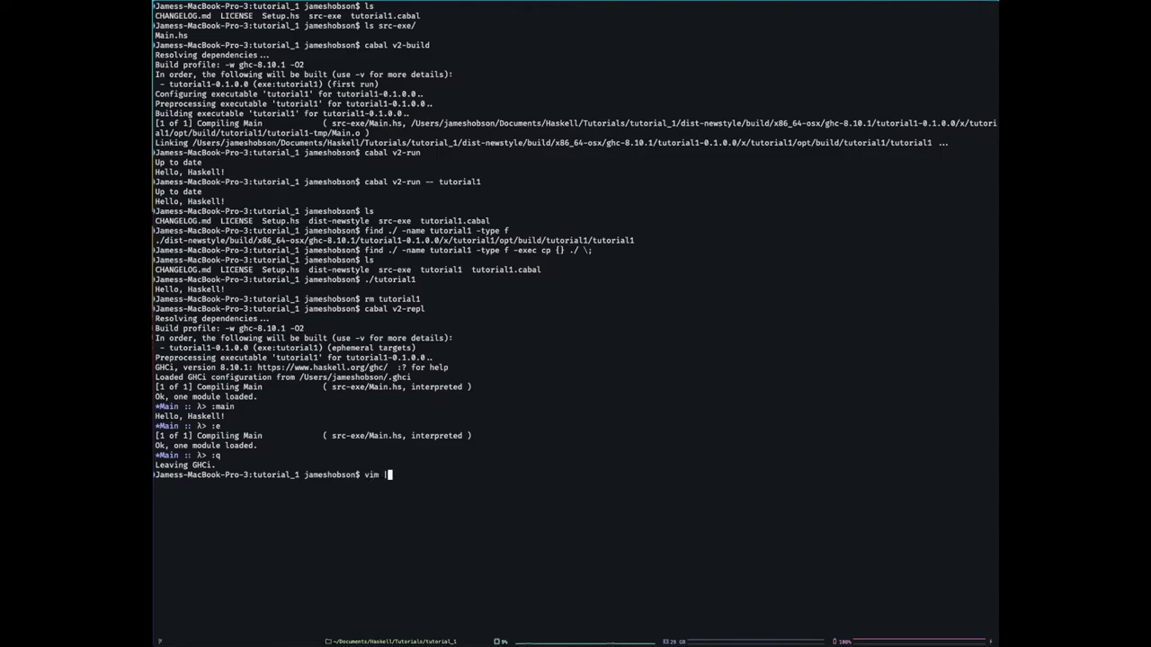
Edit ~/.ghci in vim, restart the repl and quit it, then head toward the source folder
type("~/.ghc")
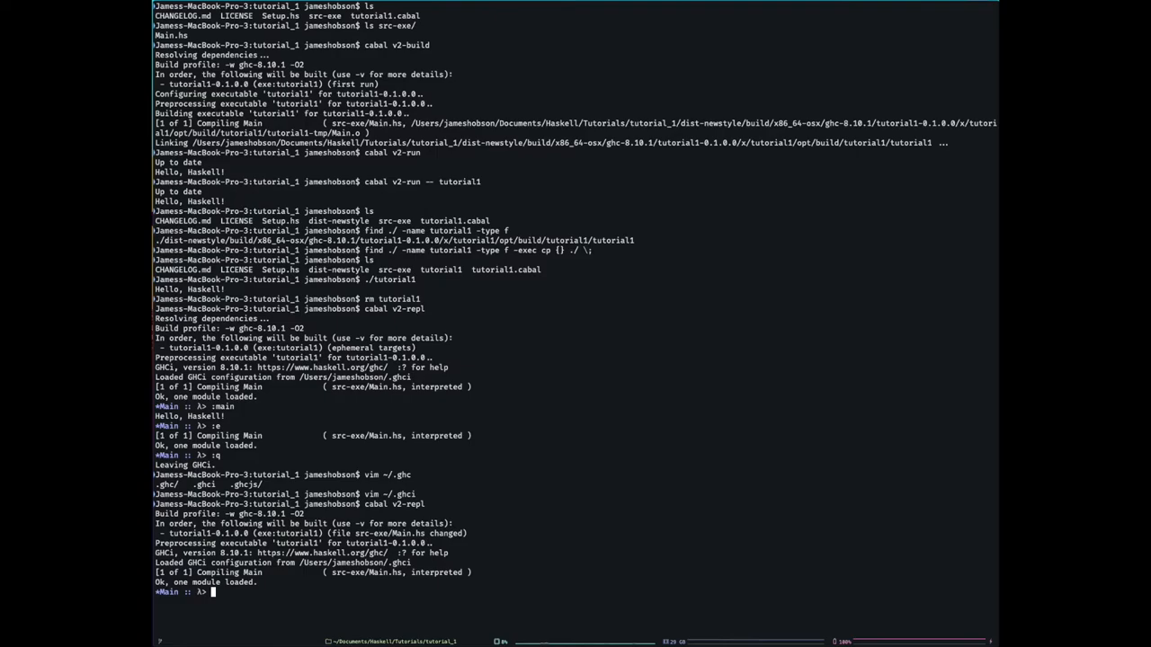
type(":q")
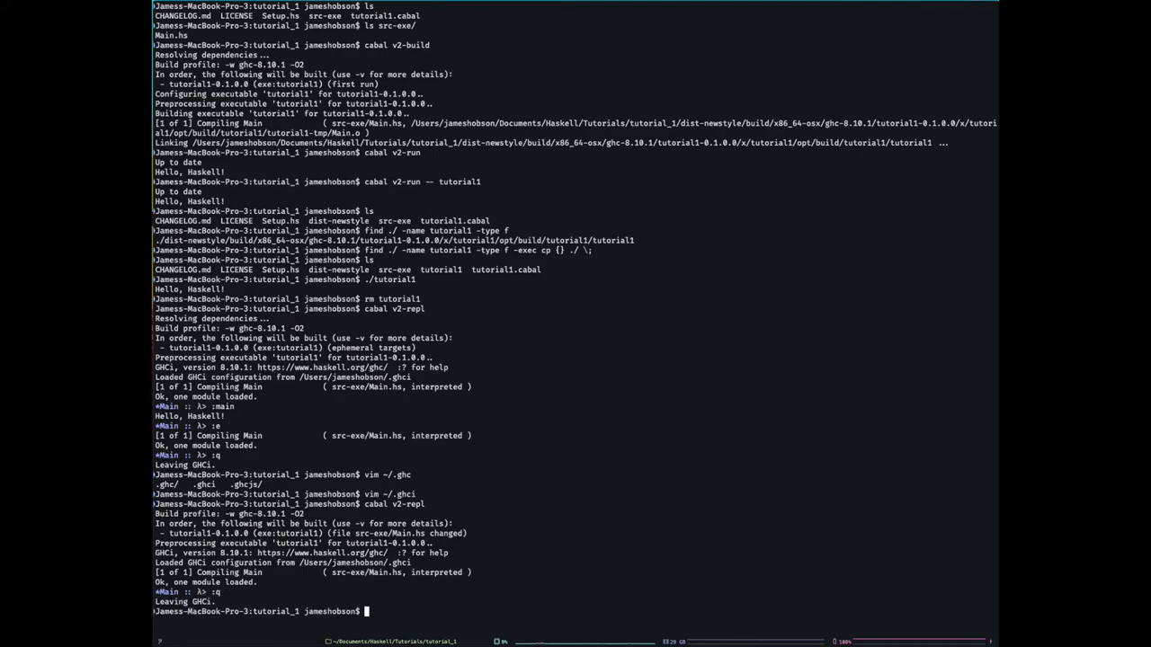
type("cd")
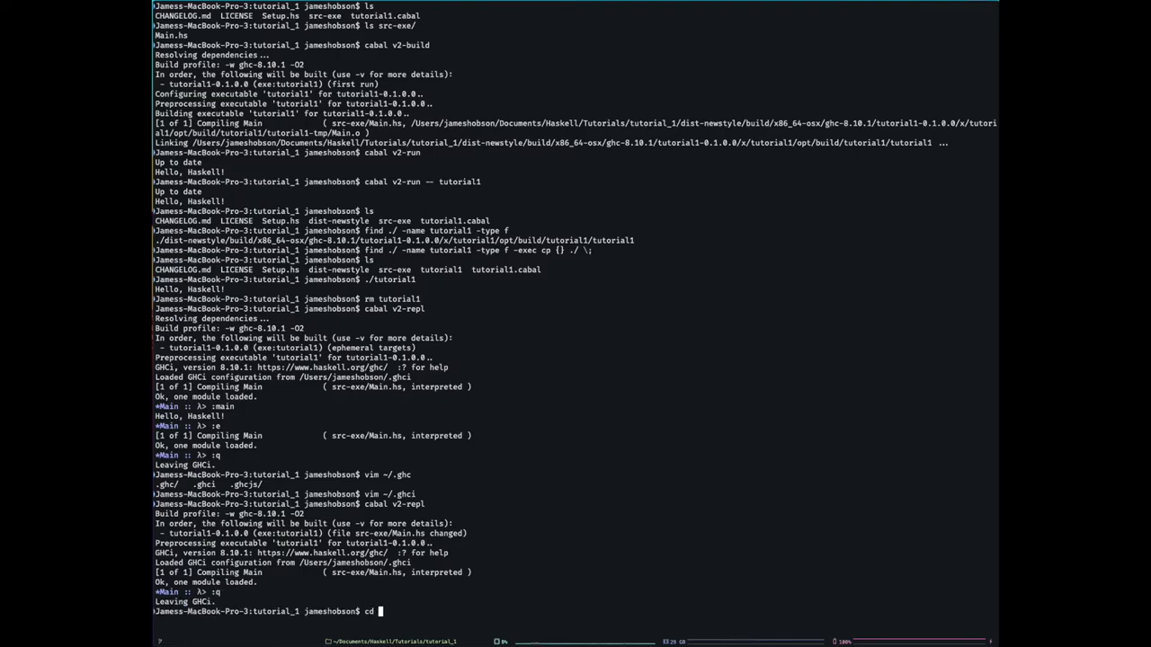
type("app")
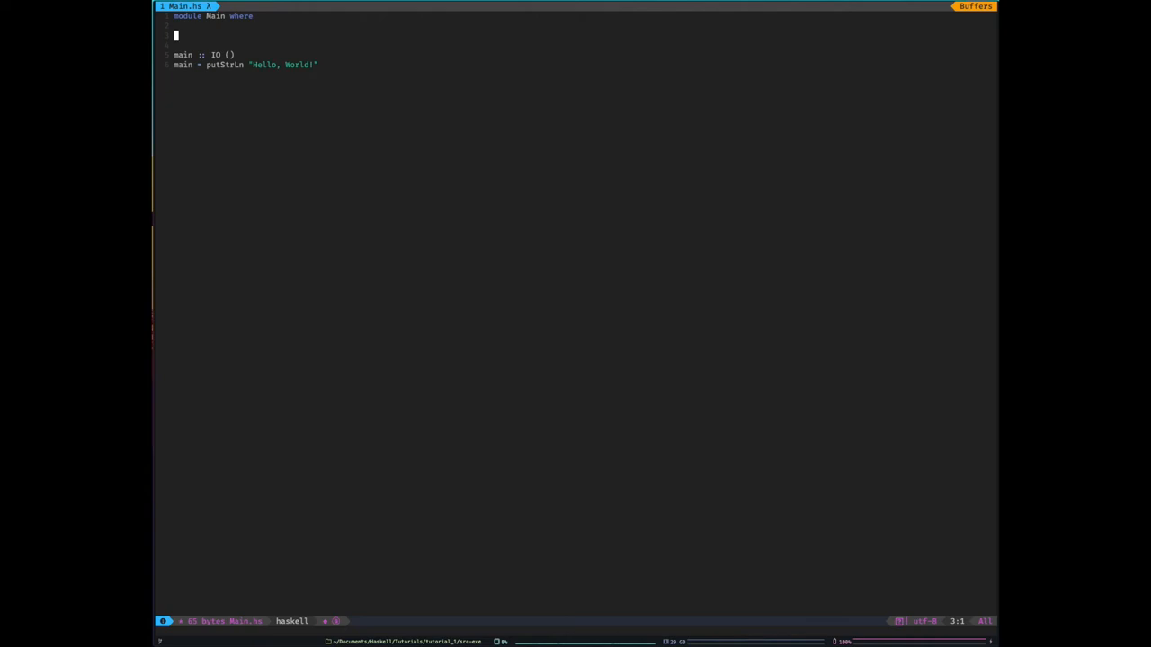
Review Main.hs with its Hello, World! main in vim inside src-exe and quit
type("{}")
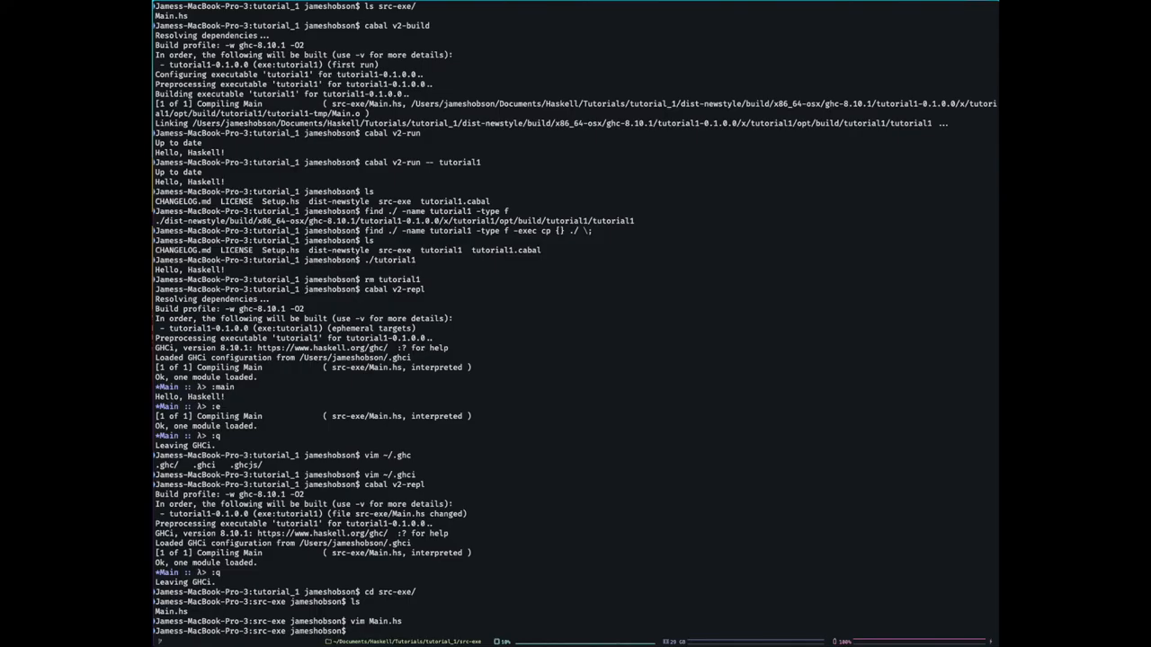
Rename Main.hs to Main.lhs, go up a directory, and open tutorial1.cabal in vim after the repl fails
type("mv")
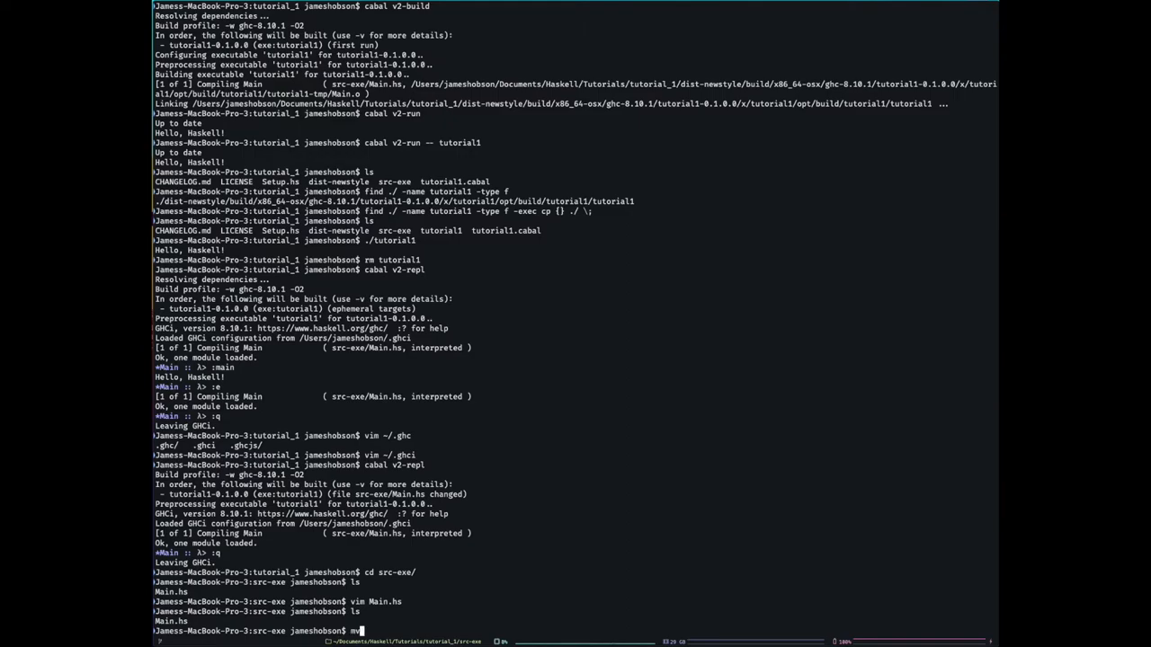
type("Main.hs MA")
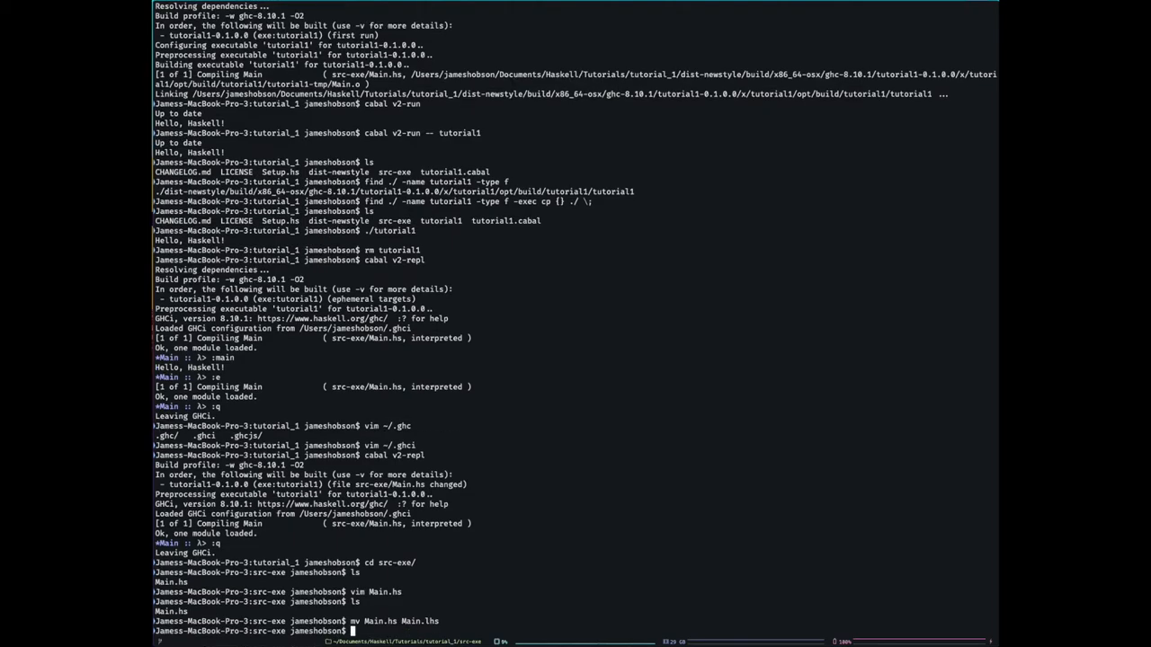
type("vi")
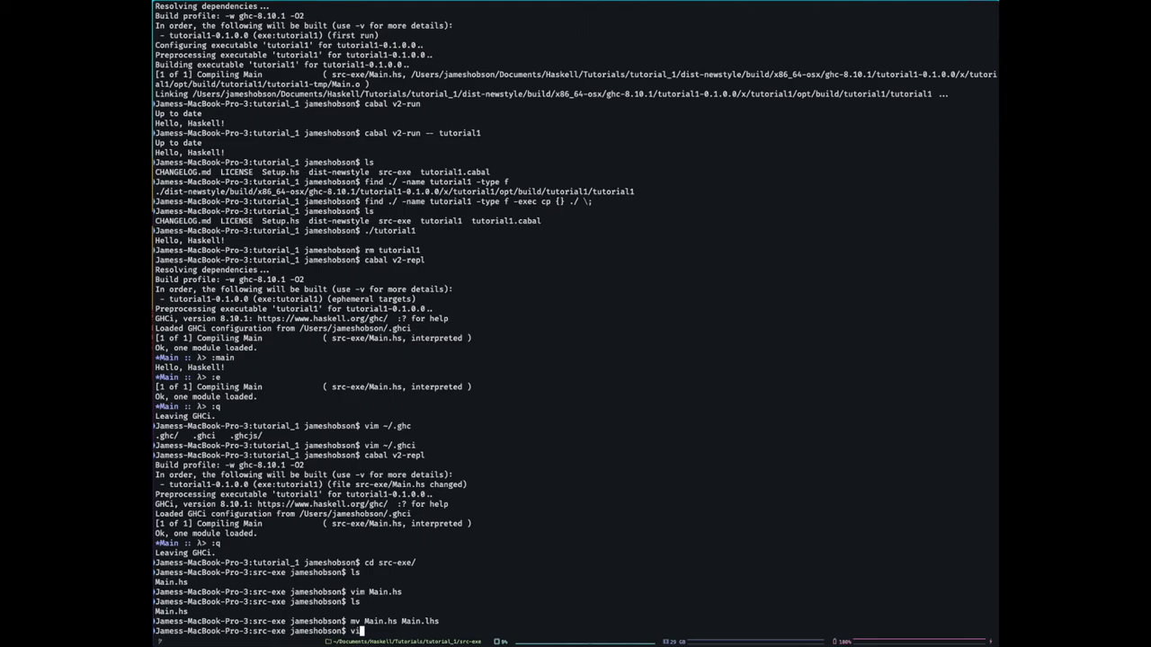
type("cd .")
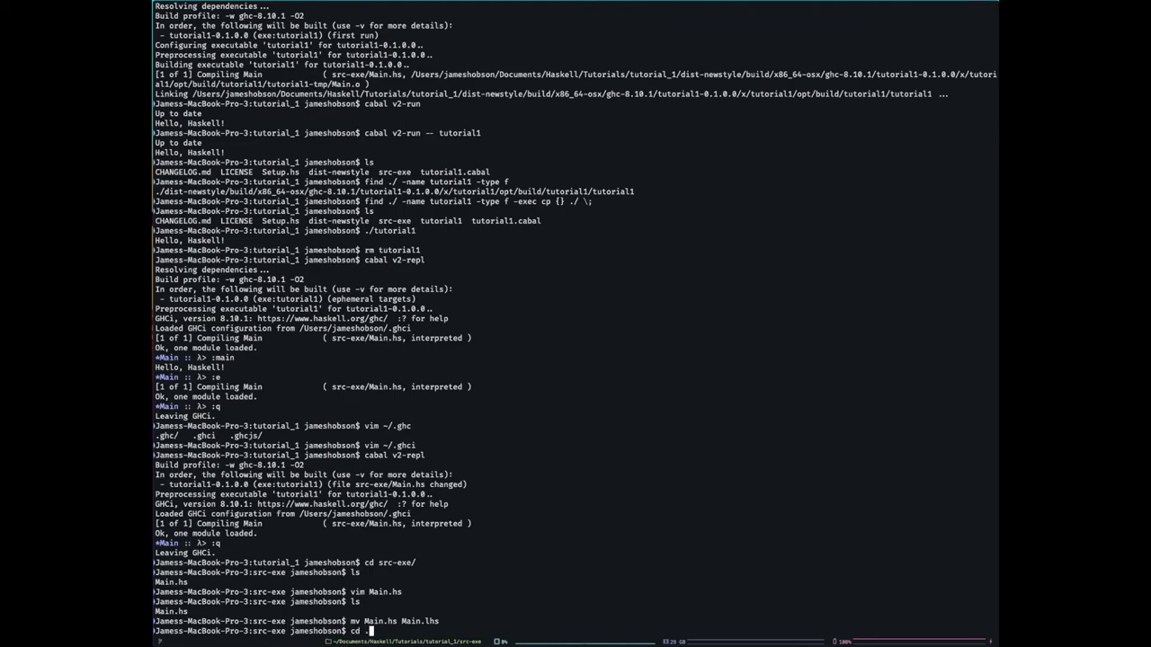
type("cd ../")
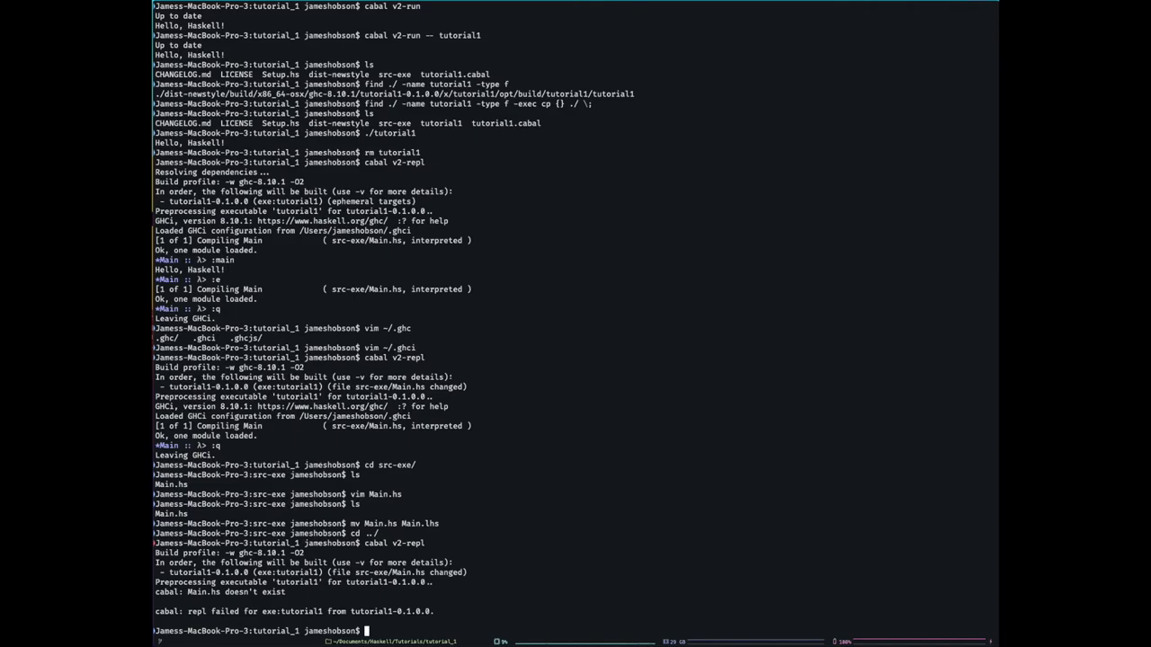
type("vim")
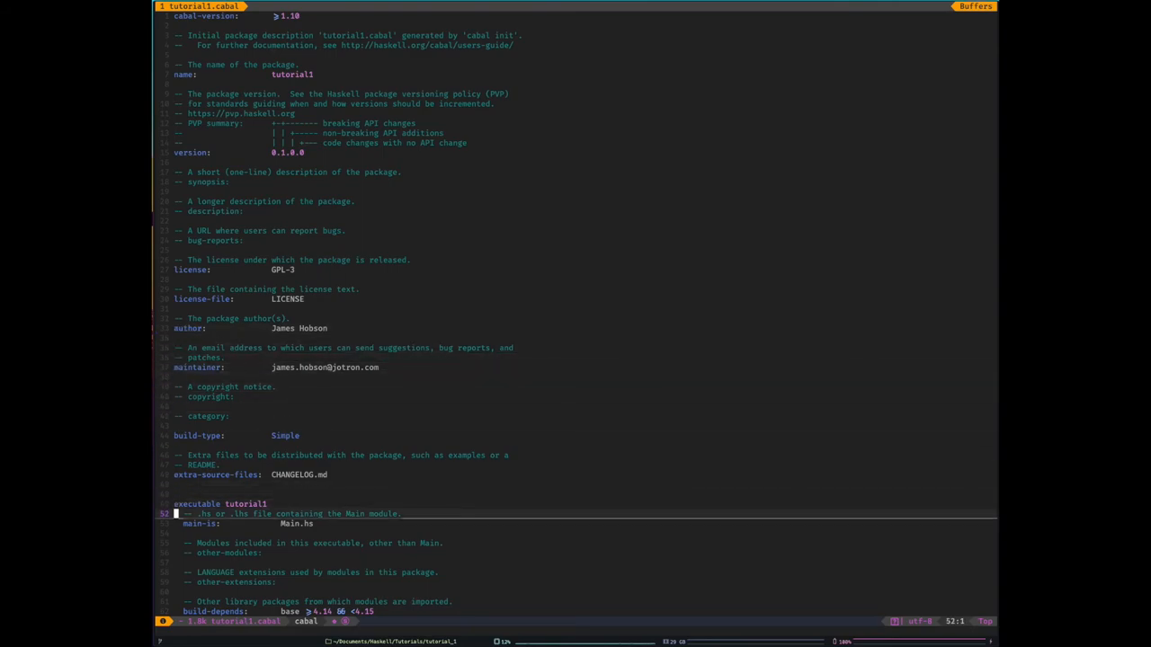
Move down in tutorial1.cabal to the main-is entry to change it to Main.lhs
key("Down")
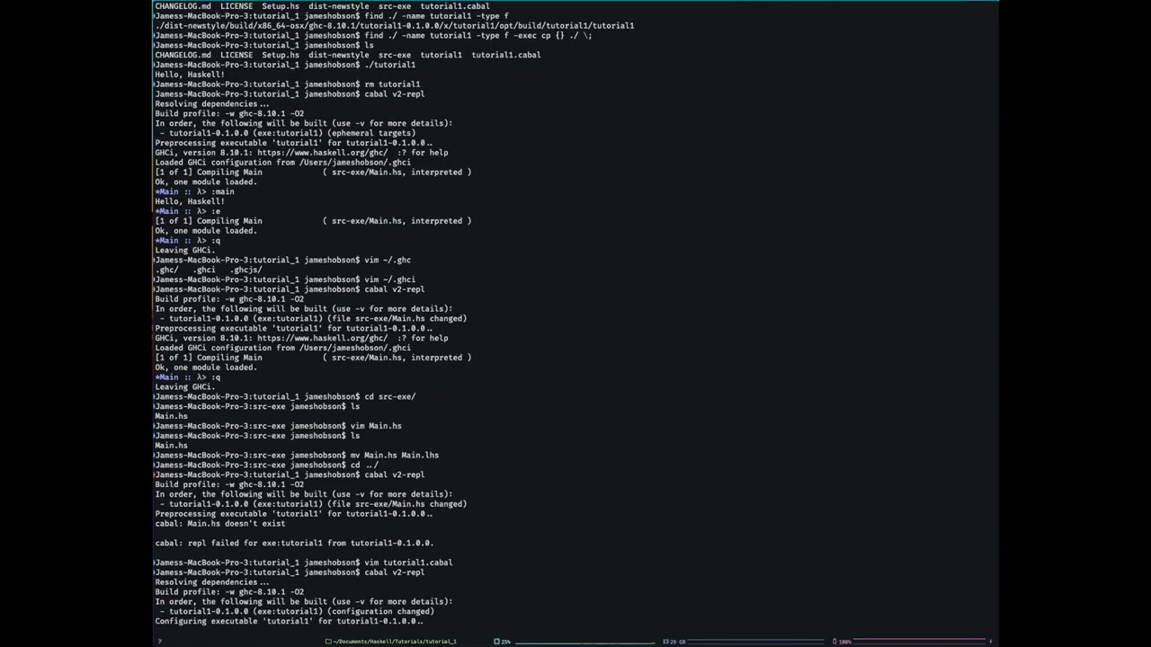
Confirm to open Main.lhs in vim after reading the unlit pre-processor error
key("Return")
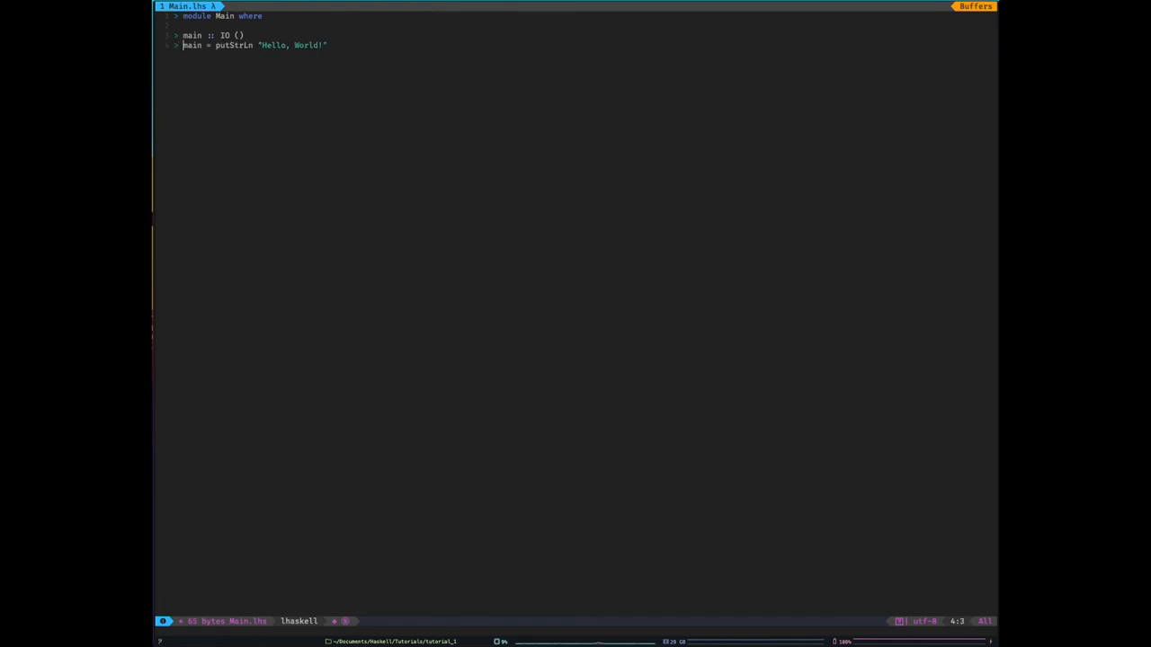
Add the prose line 'This is obviously invalid haskell' below the '>'-marked code in Main.lhs
type("This")
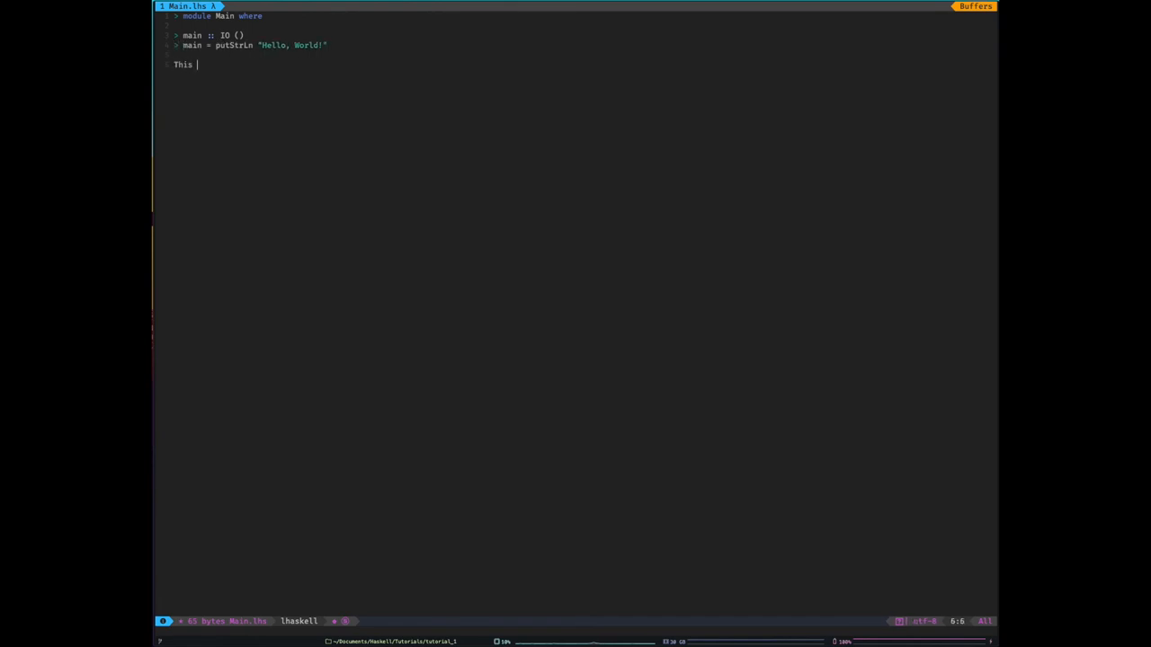
type("is obviously")
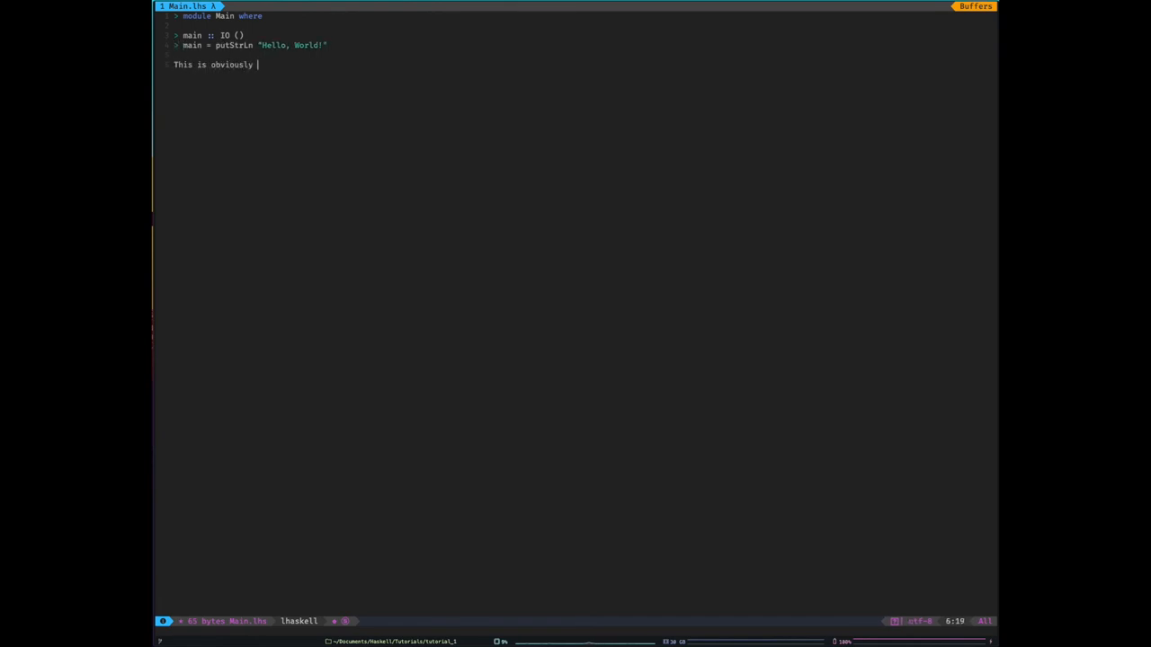
type("invalid haske")
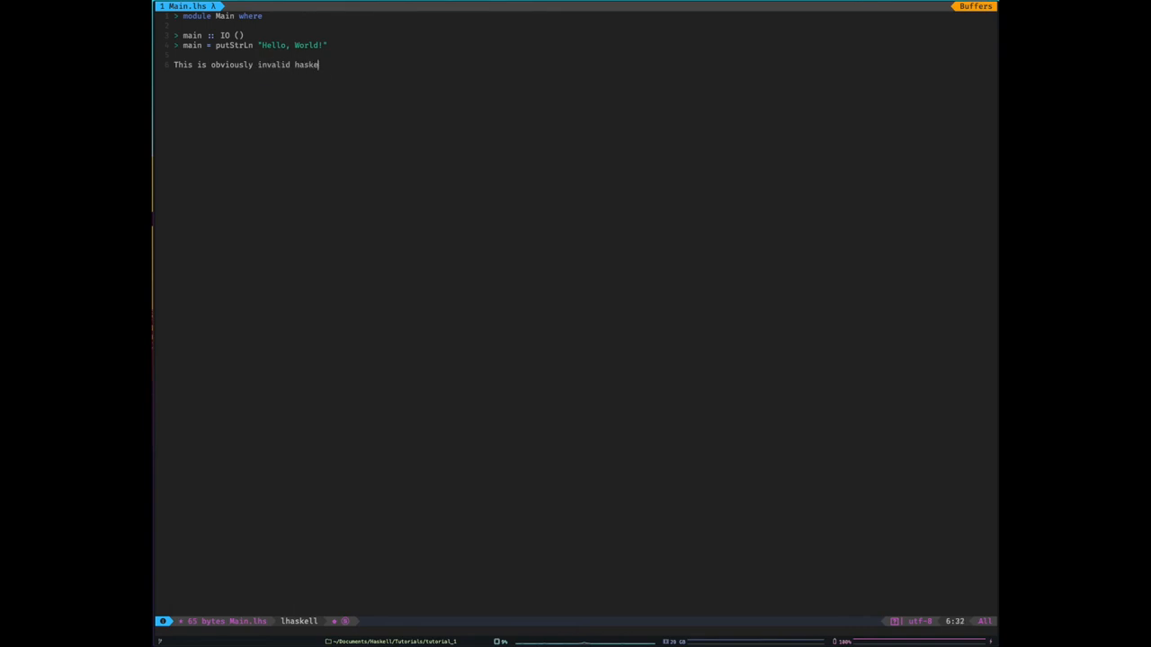
type("ll")
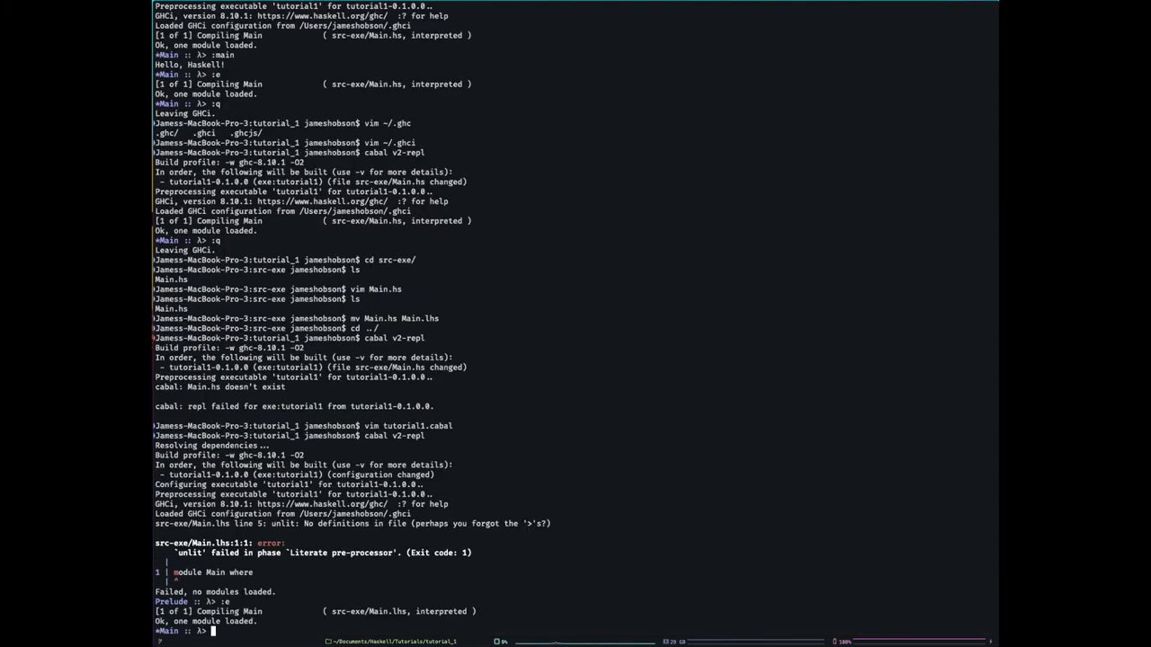
Run :main in GHCi with the literate Main.lhs loaded
type(":main")
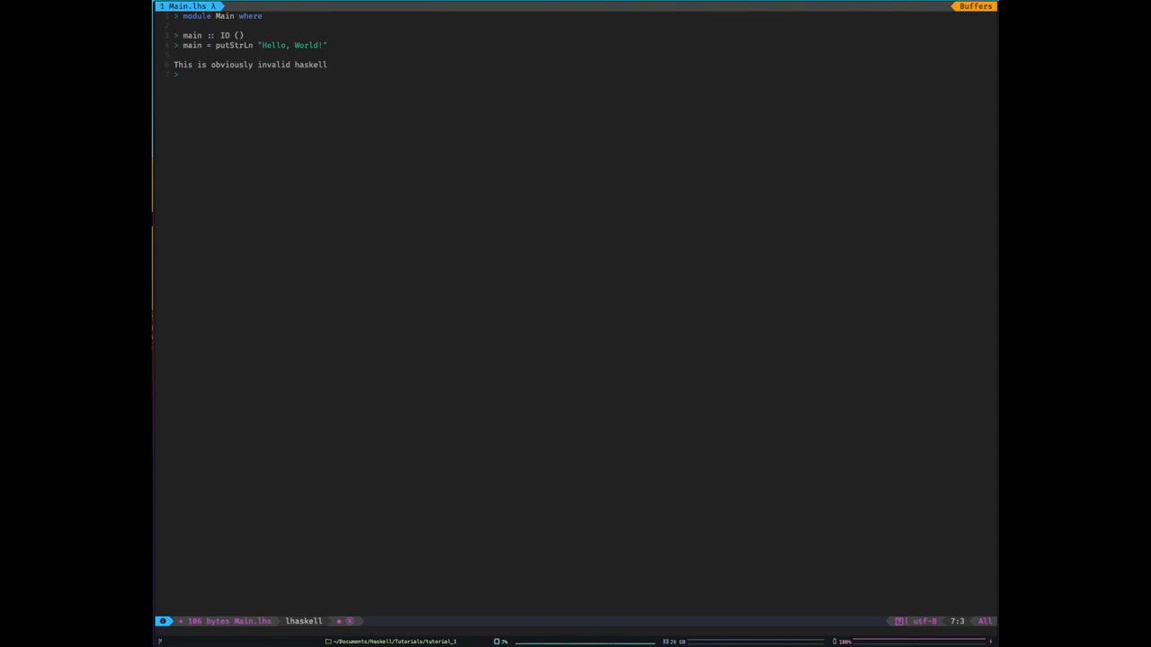
Add 'x = 5' and a \begin{code} … \end{code} block below the prose line in Main.lhs
type("x = 5")
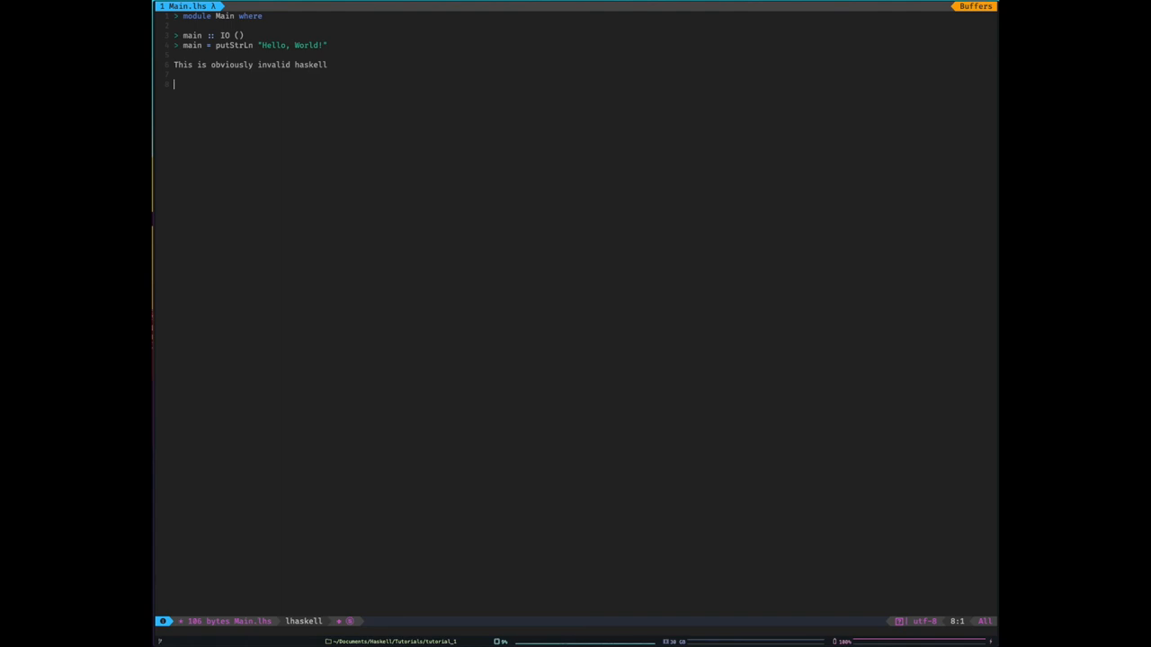
type("\\begin")
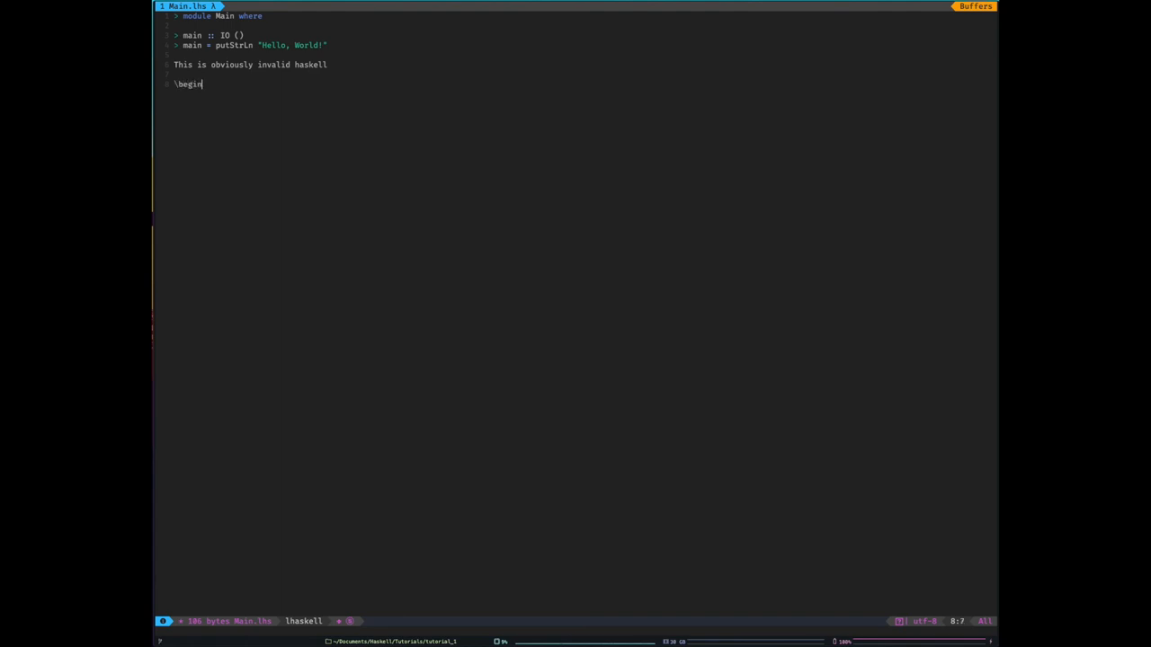
type("{code}")
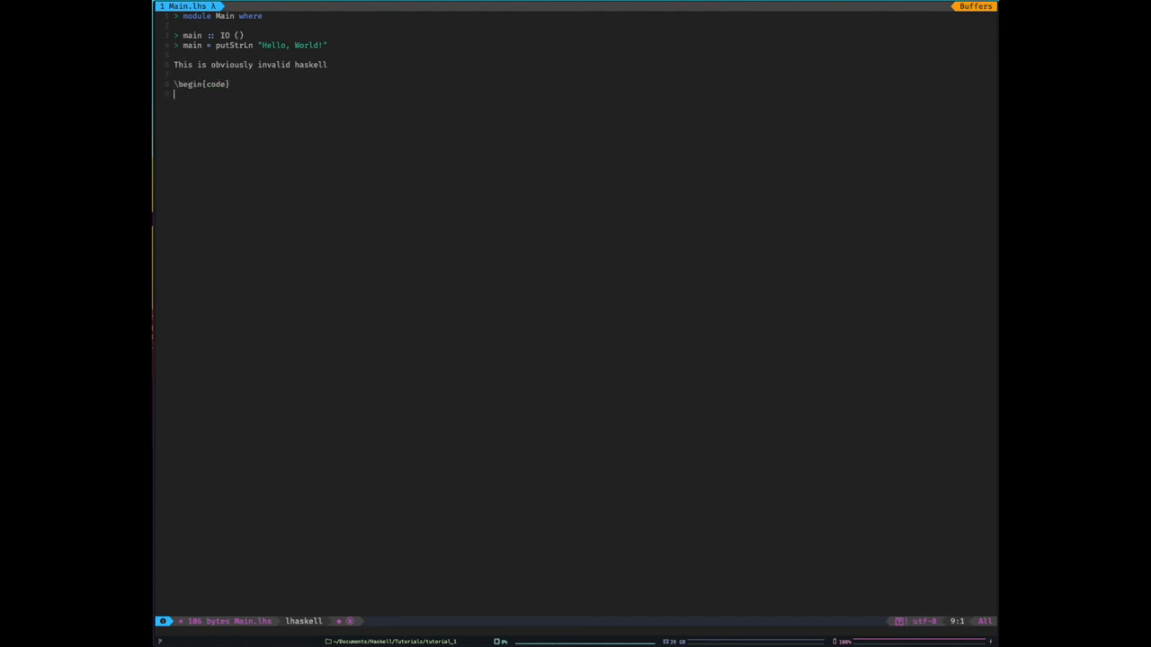
type("\\end{}")
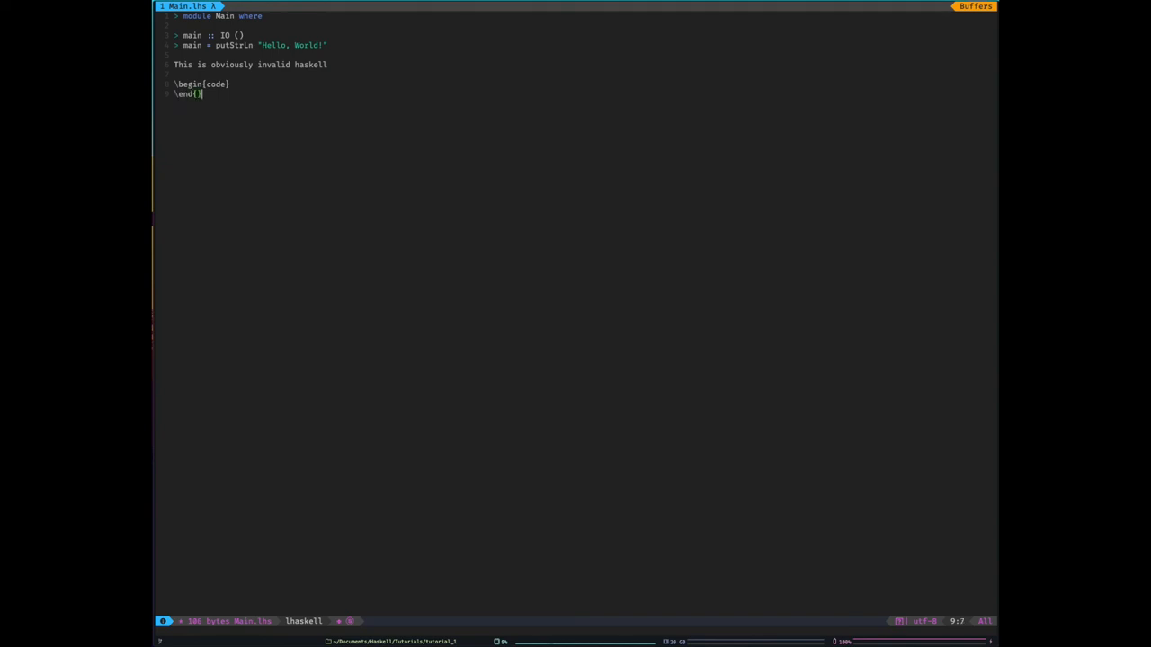
type("code")
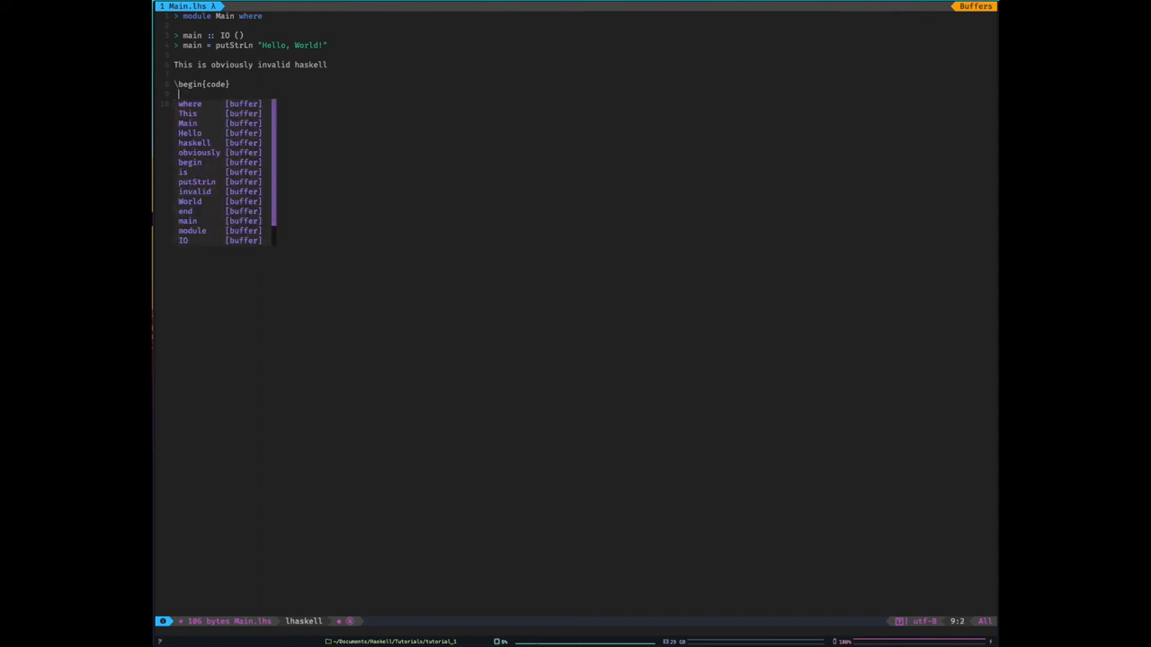
Write 'main :: IO ()' inside the code block
type("main")
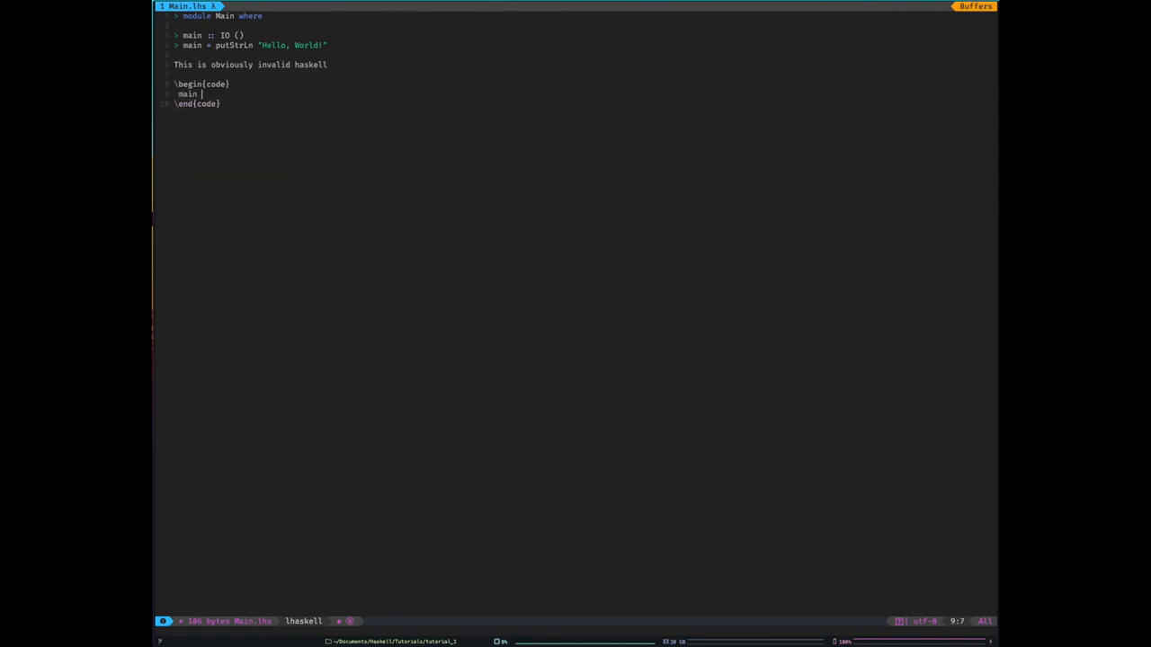
type(":: IO ()")
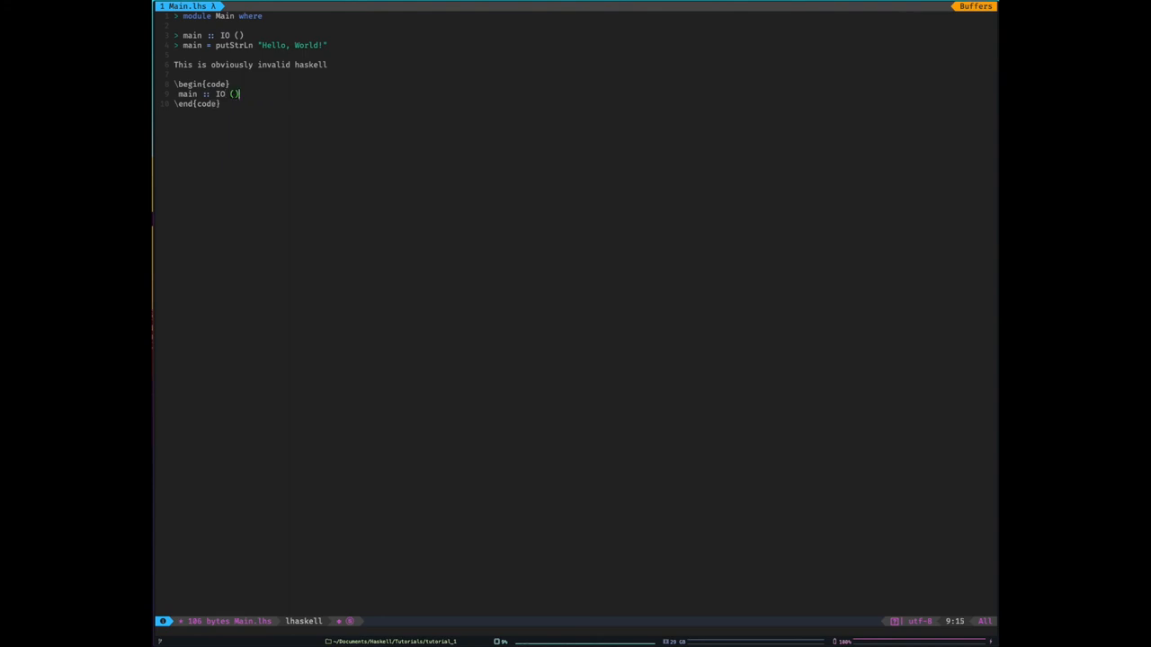